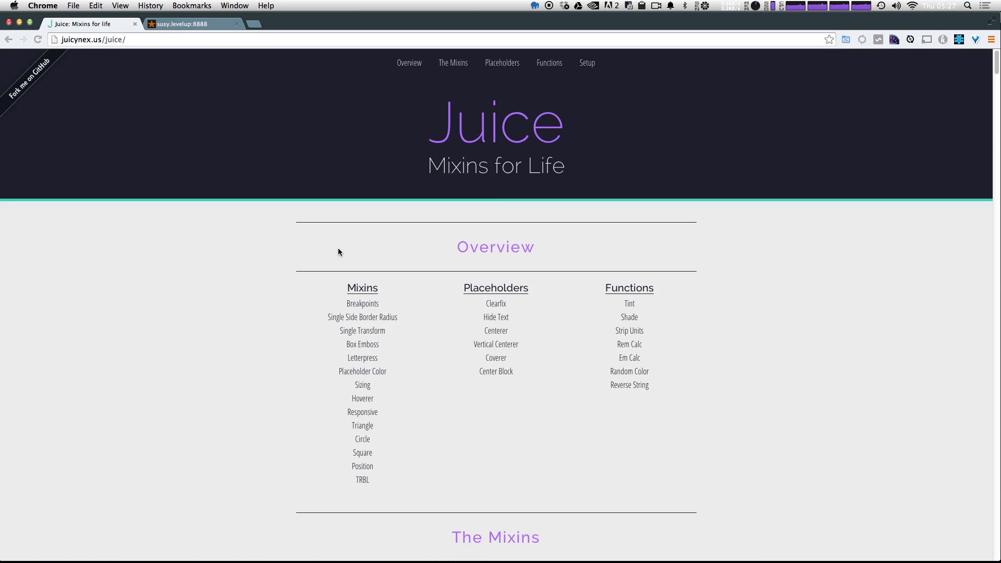
mouse_move(266, 171)
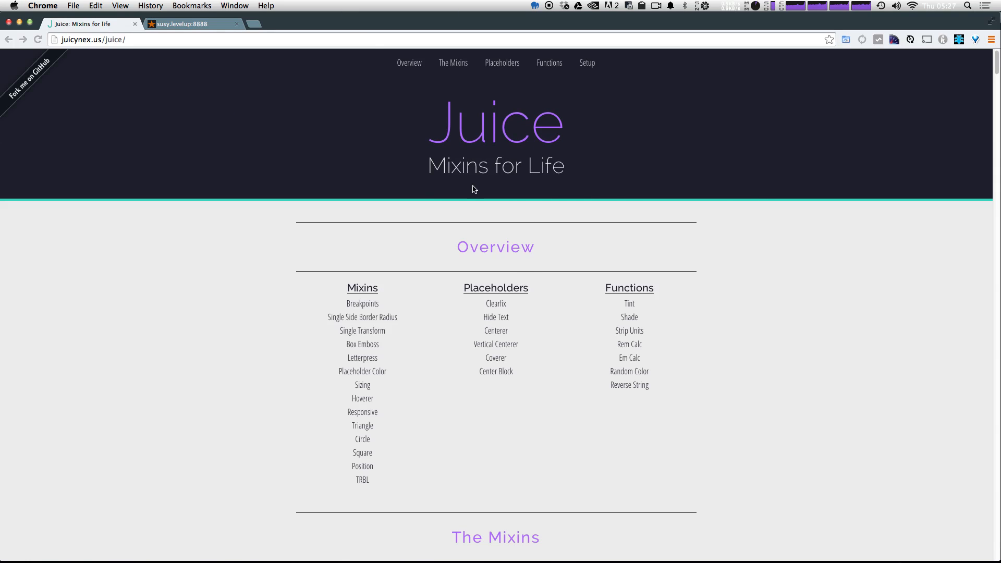
- Scroll through the Juice website's pages in Chrome
scroll("down", 3)
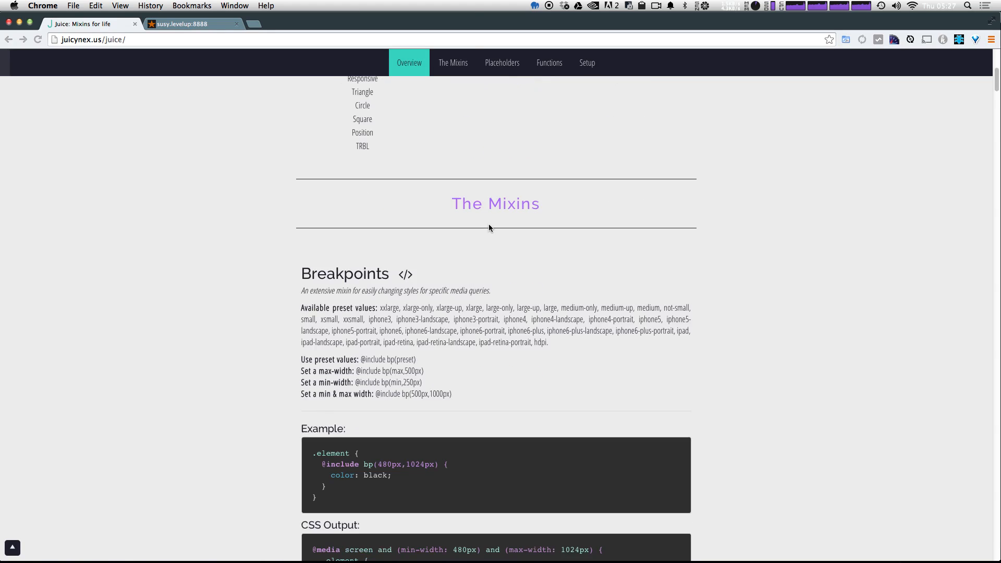
left_click(453, 63)
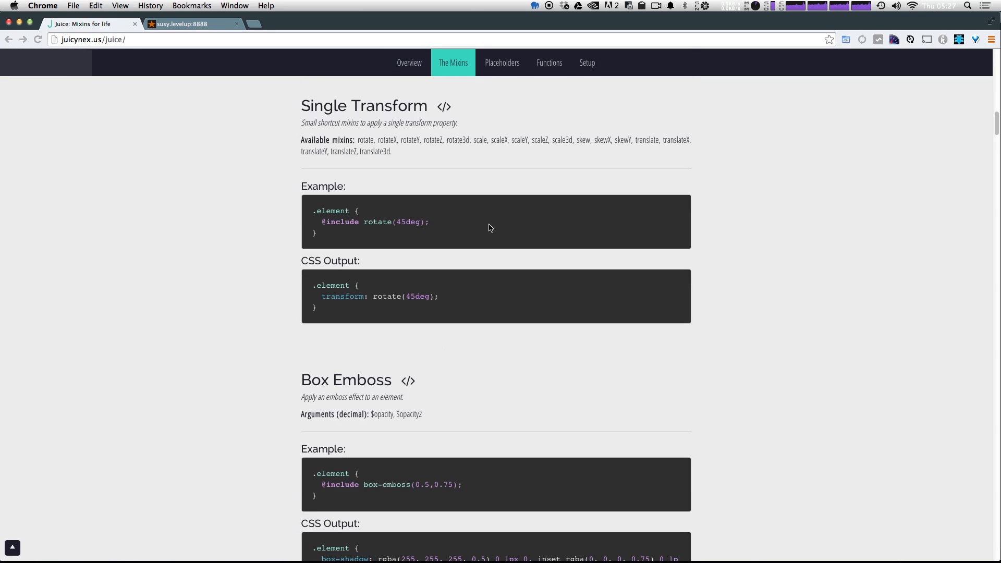
scroll("down", 3)
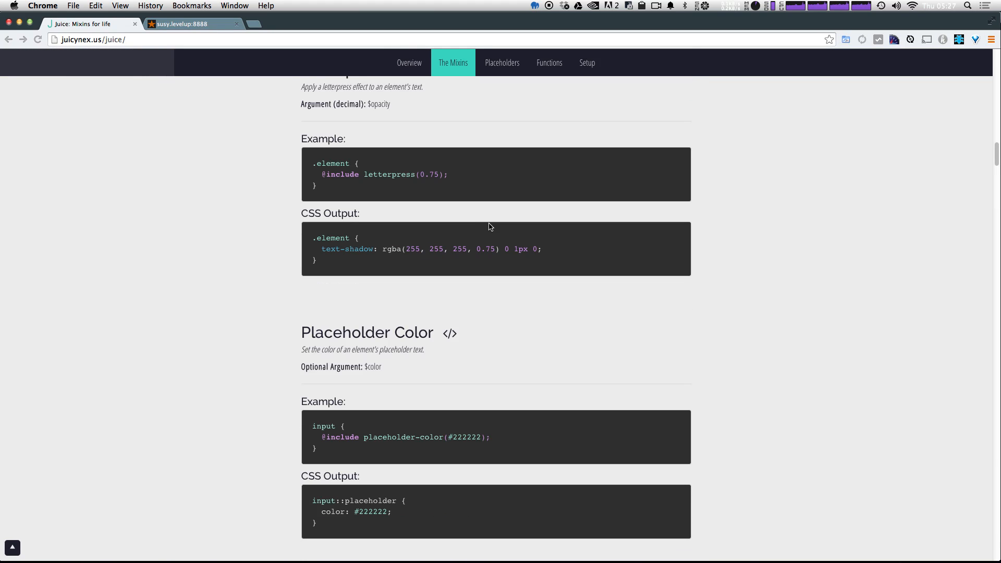
scroll("down", 3)
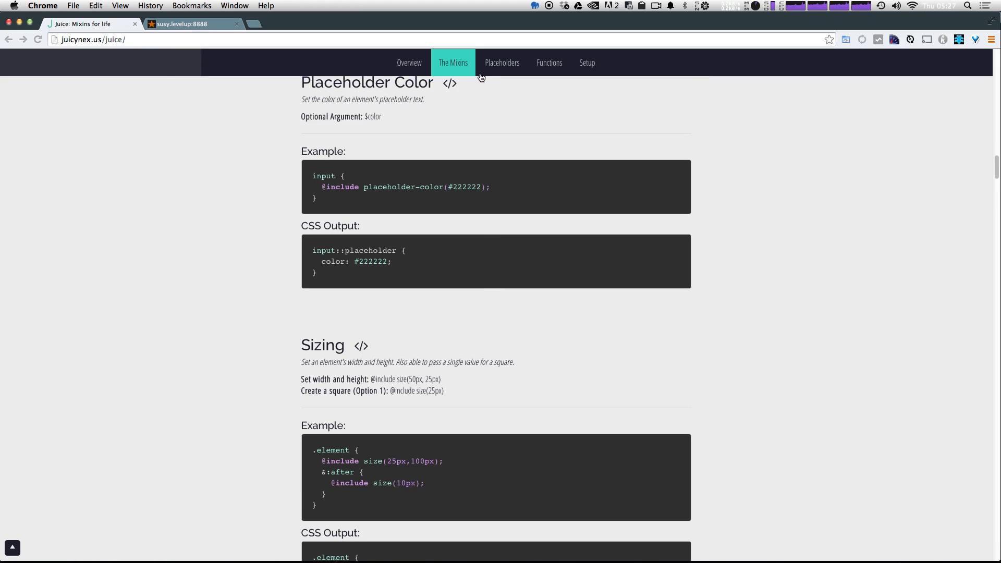
left_click(409, 63)
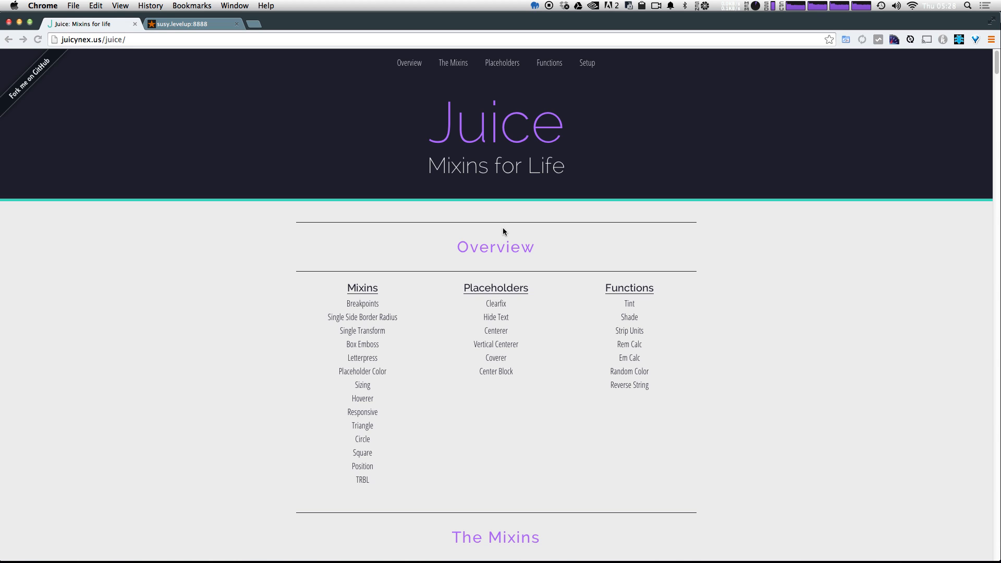
mouse_move(549, 149)
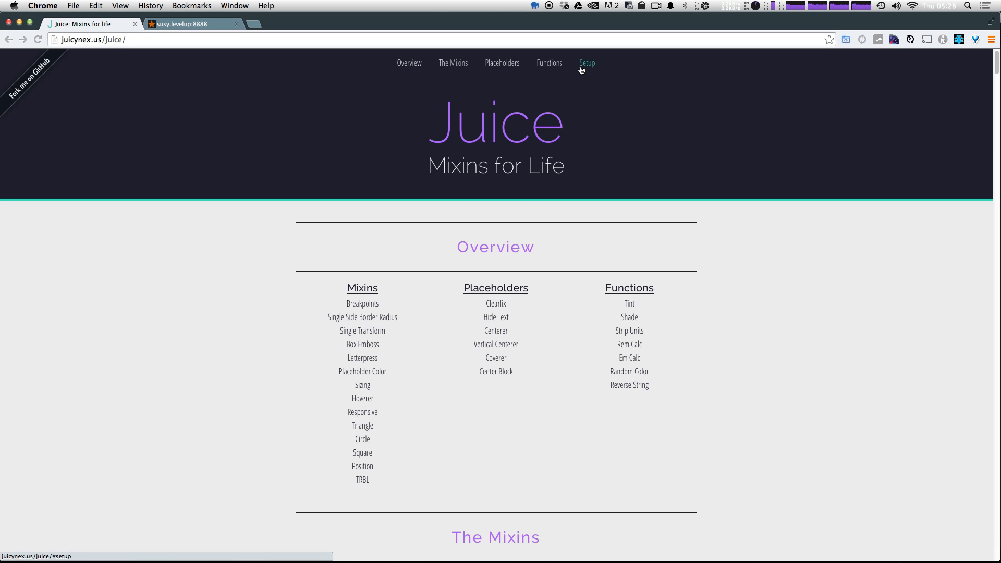
- Go to the Juice Setup section and download the repository zip
left_click(587, 63)
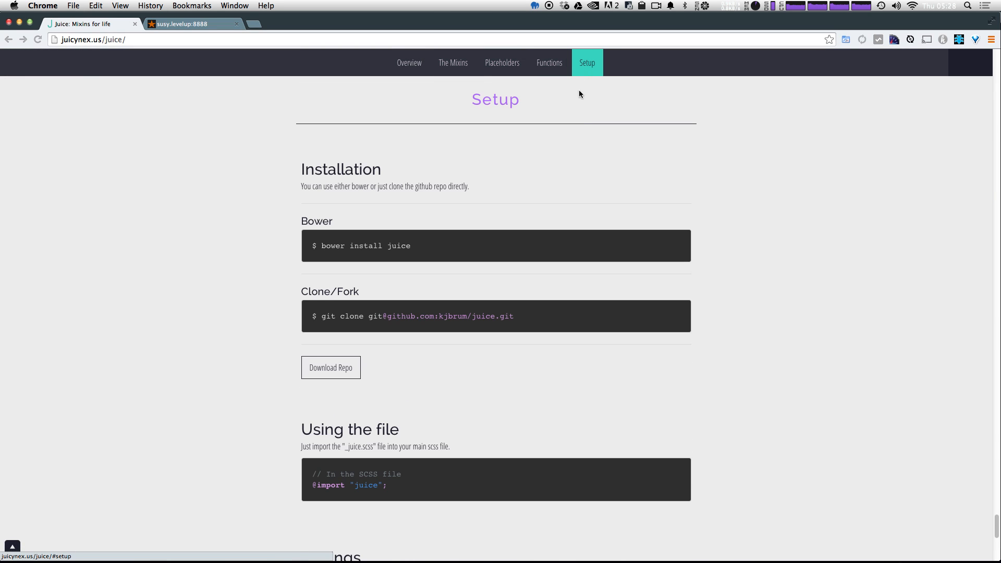
mouse_move(422, 252)
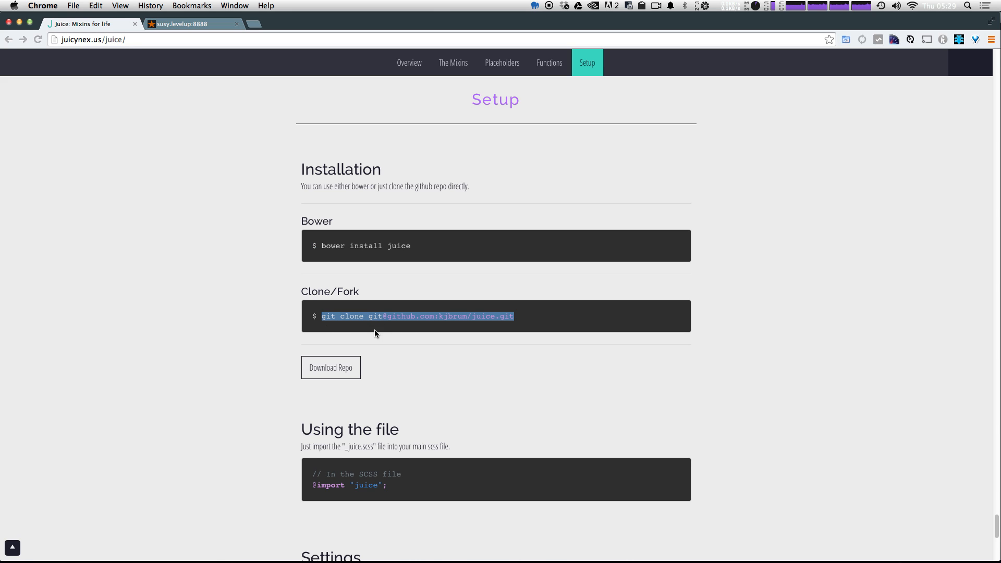
mouse_move(341, 373)
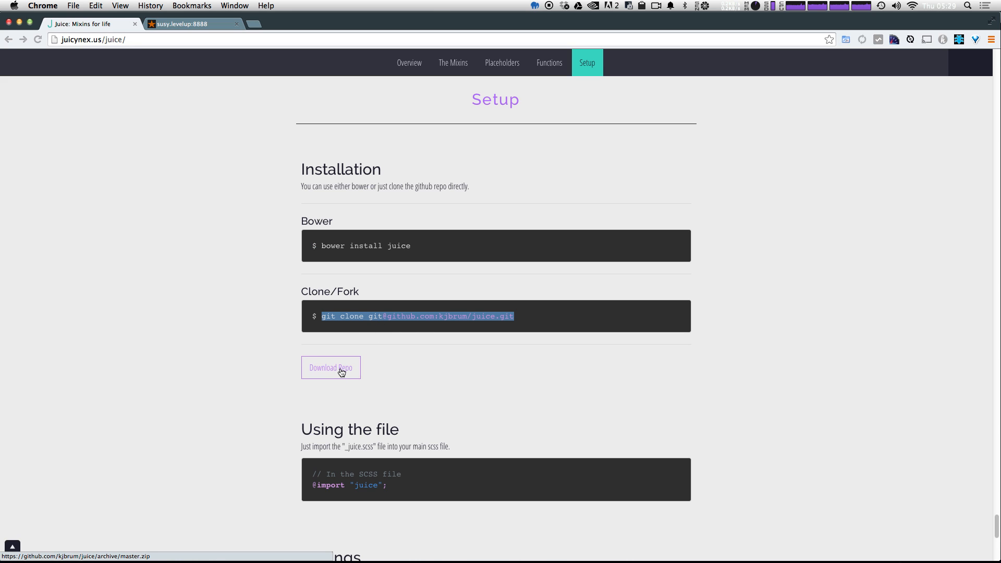
left_click(340, 368)
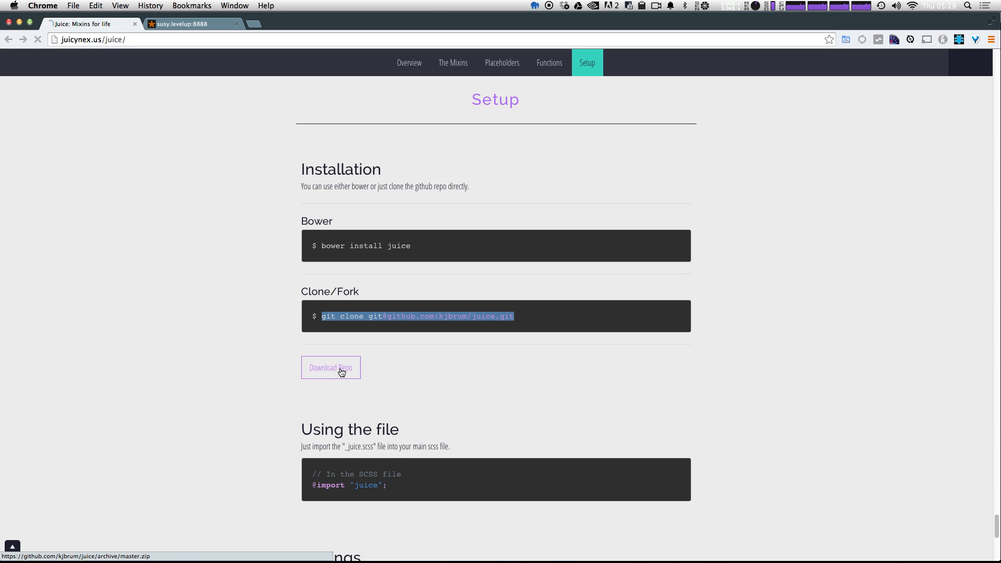
left_click(330, 368)
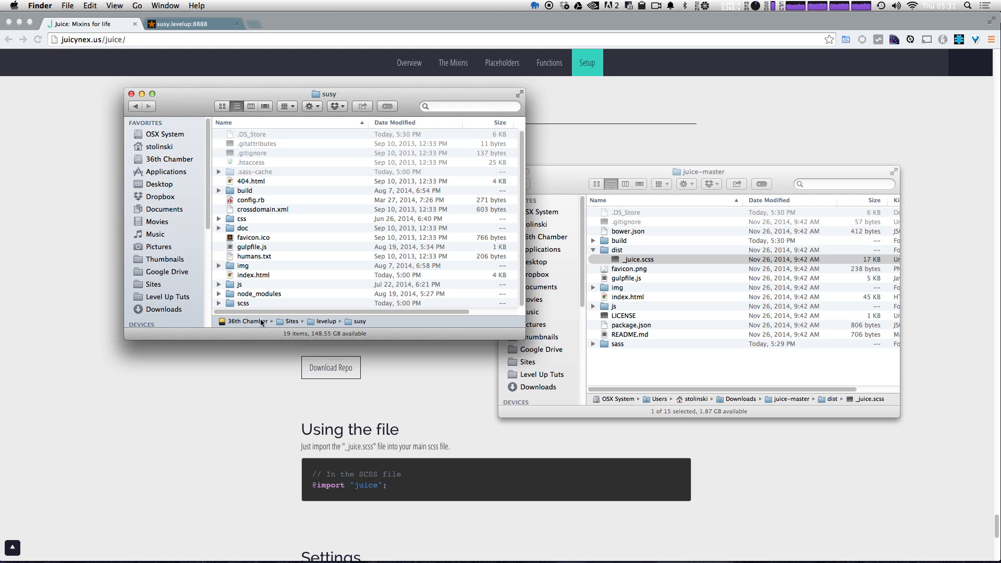
mouse_move(239, 306)
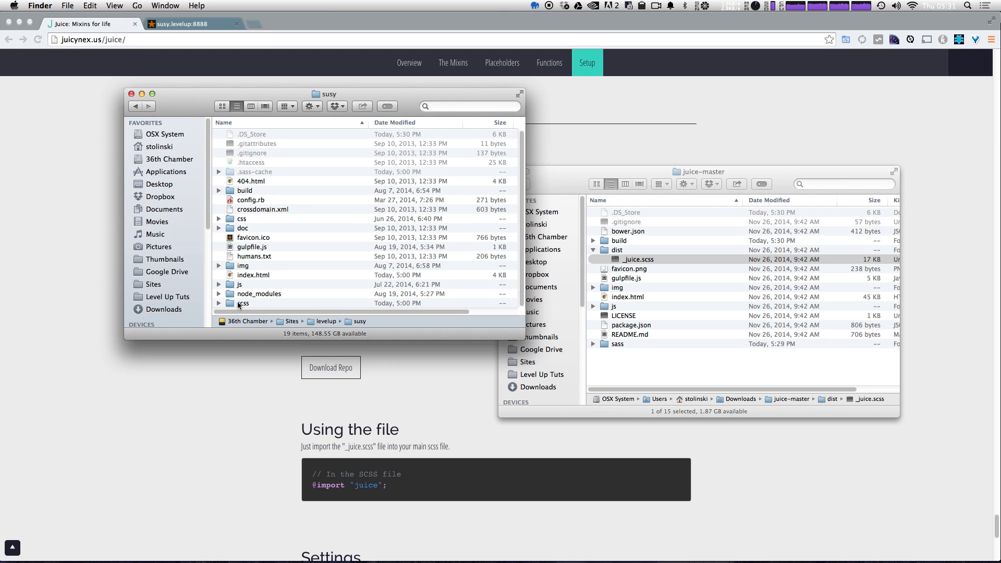
mouse_move(263, 308)
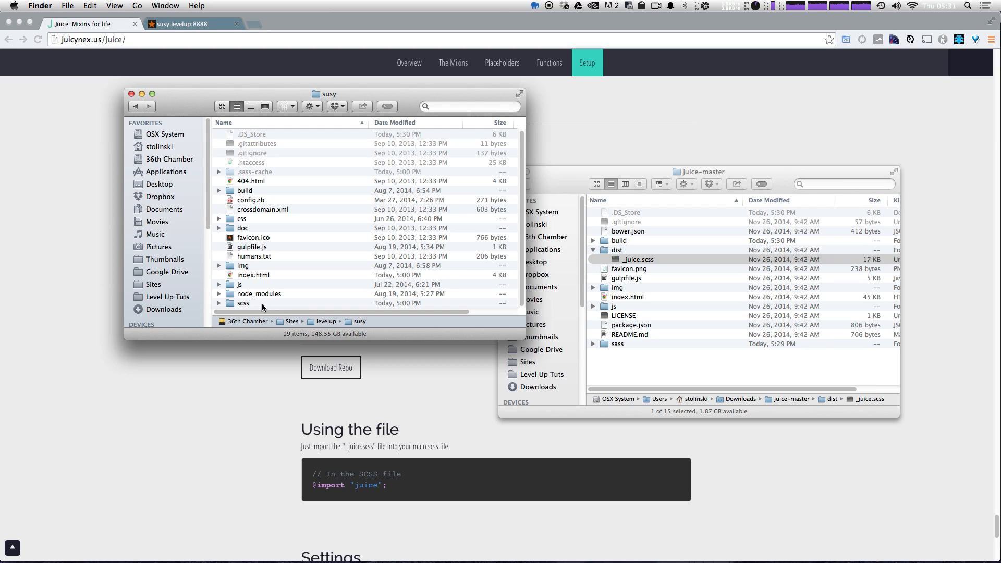
mouse_move(214, 305)
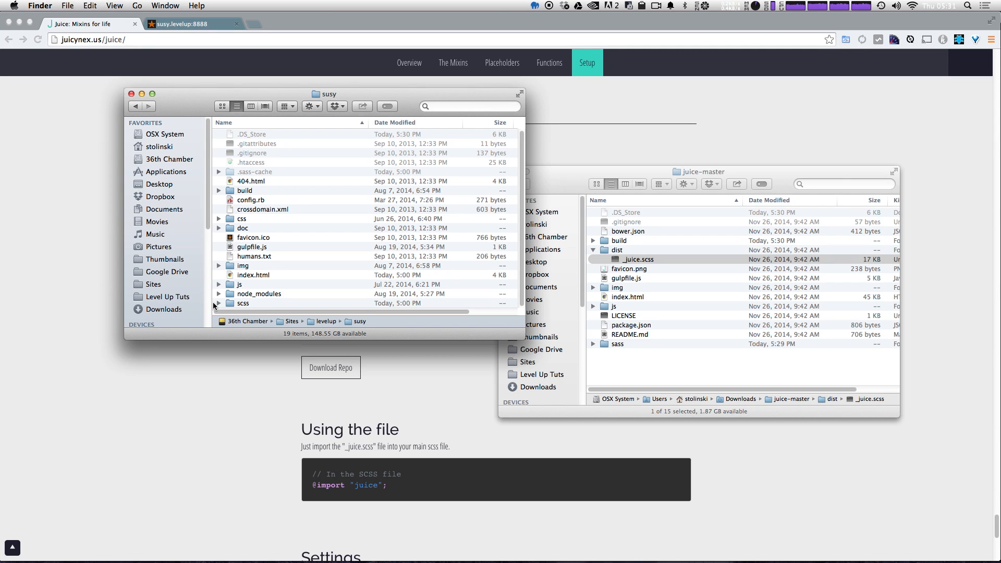
- Reveal main.scss in susy's scss folder and _juice.scss in juice-master's dist folder
left_click(219, 303)
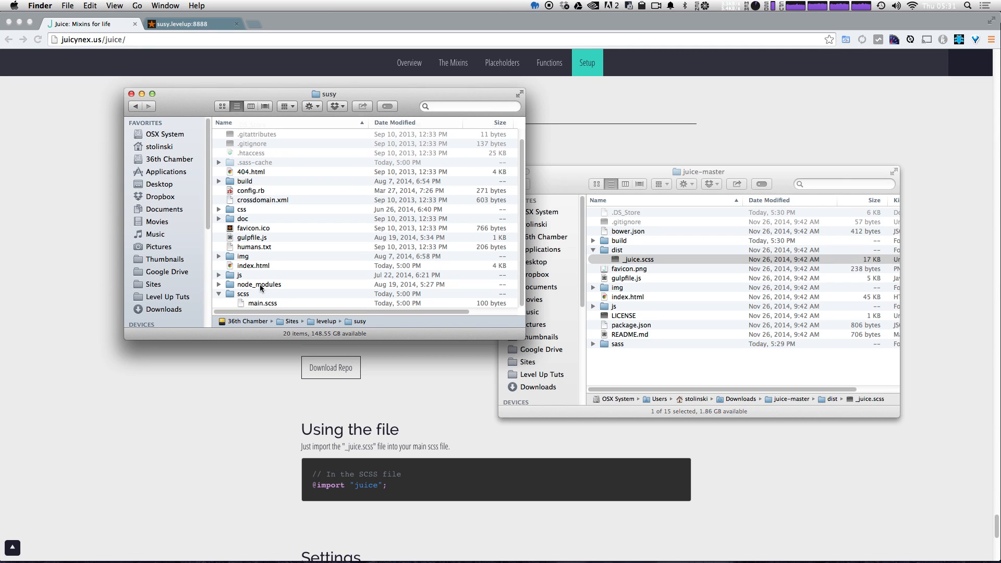
left_click(263, 303)
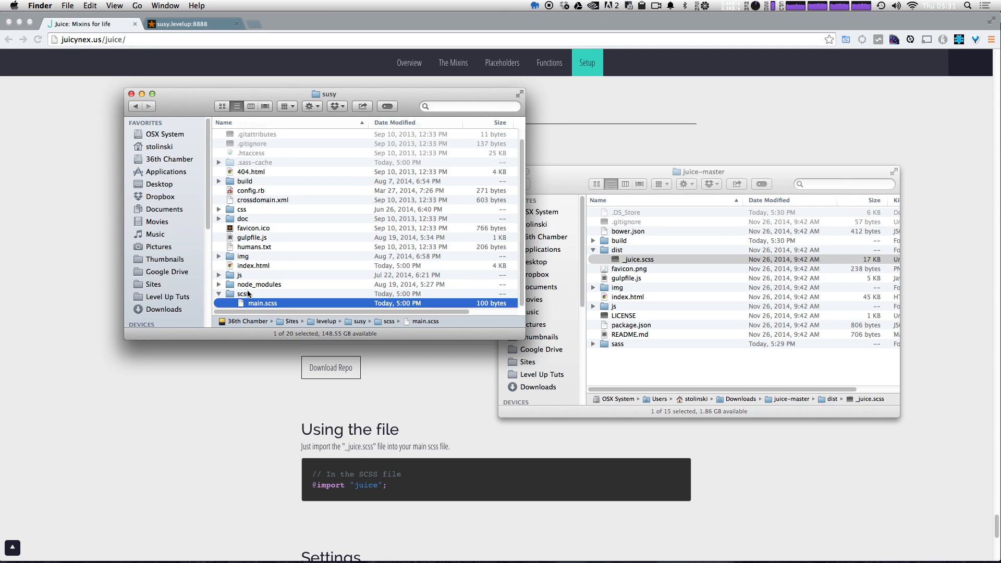
mouse_move(568, 184)
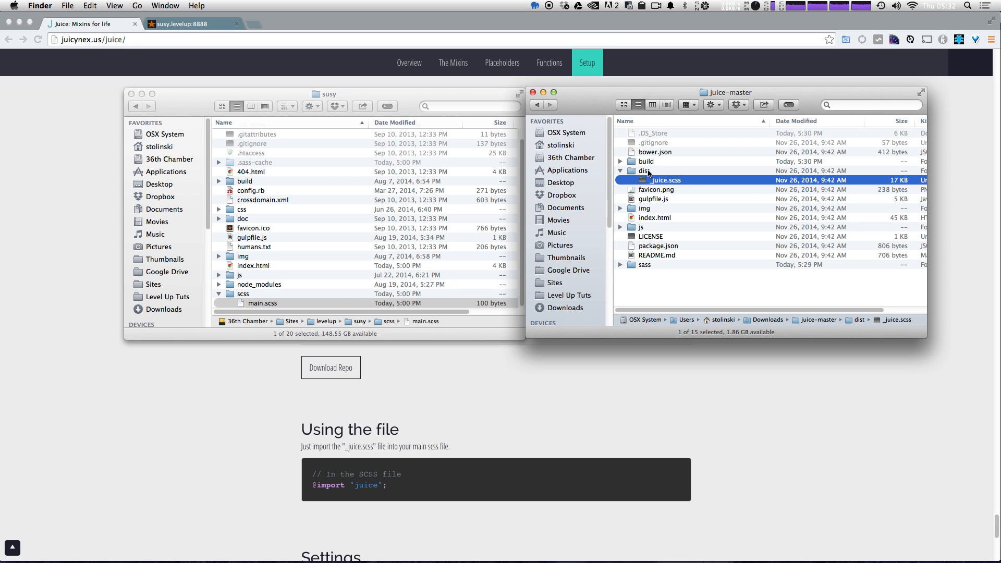
left_click(643, 170)
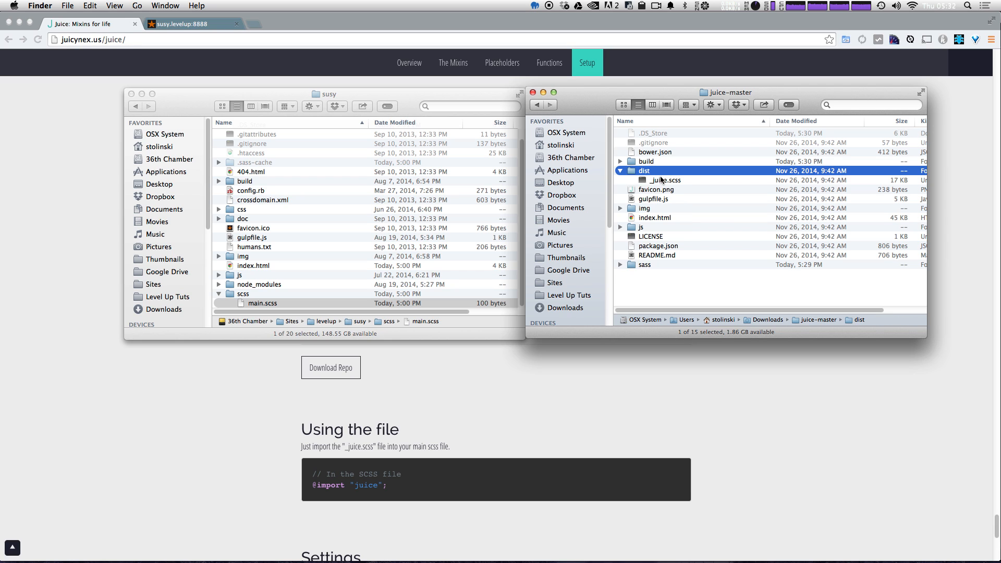
left_click(664, 180)
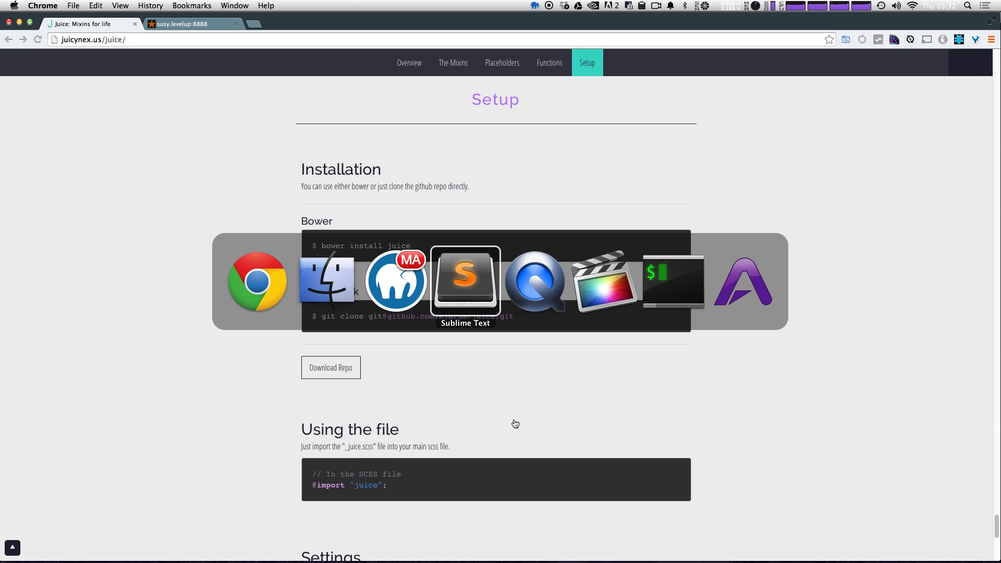
- Add the 'In the SCSS file' comment and juice import atop main.scss, then save
left_click(465, 281)
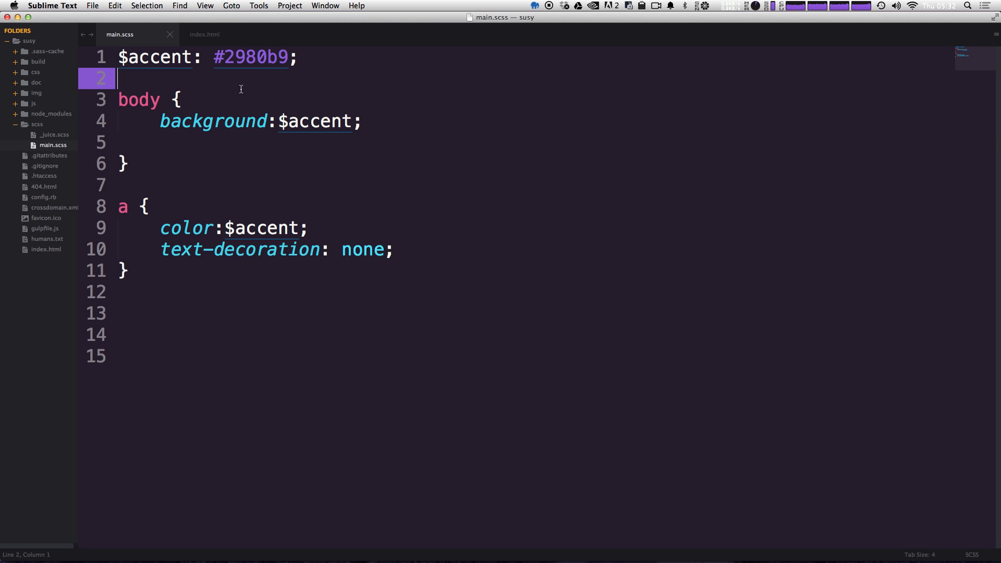
type("// In the SCSS file")
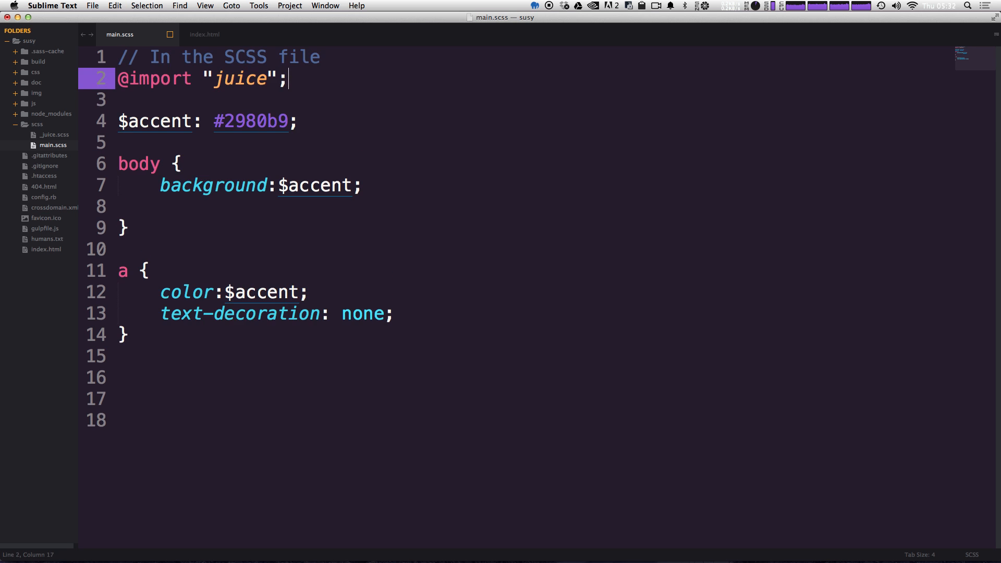
key("cmd+s")
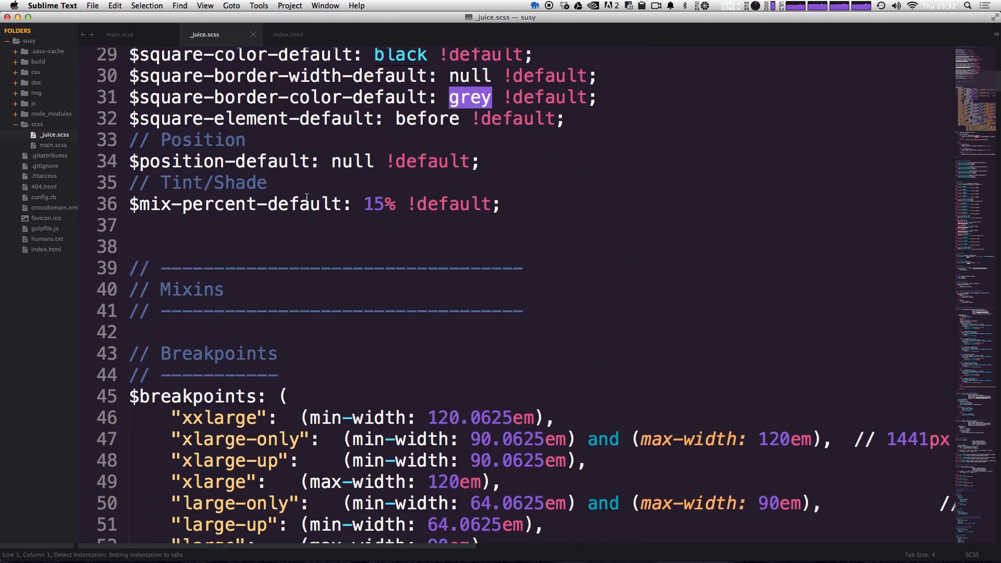
- Scroll through the mixins in _juice.scss
scroll("down", 3)
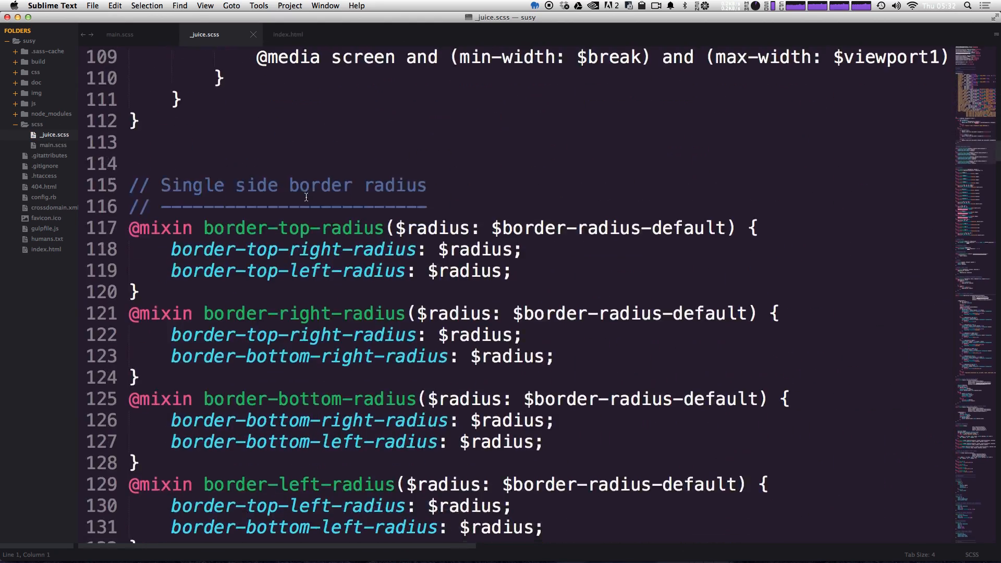
scroll("down", 3)
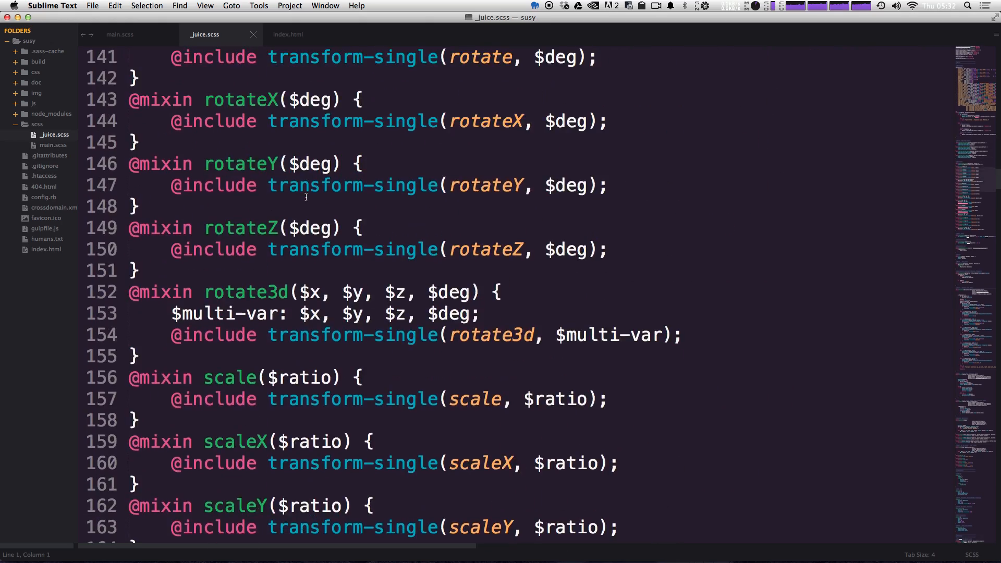
scroll("down", 3)
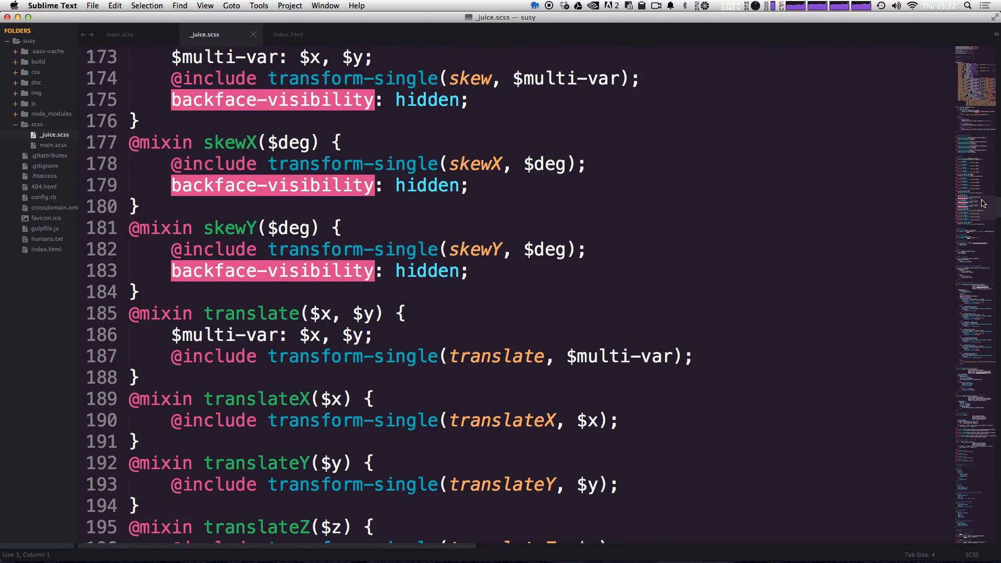
scroll("down", 3)
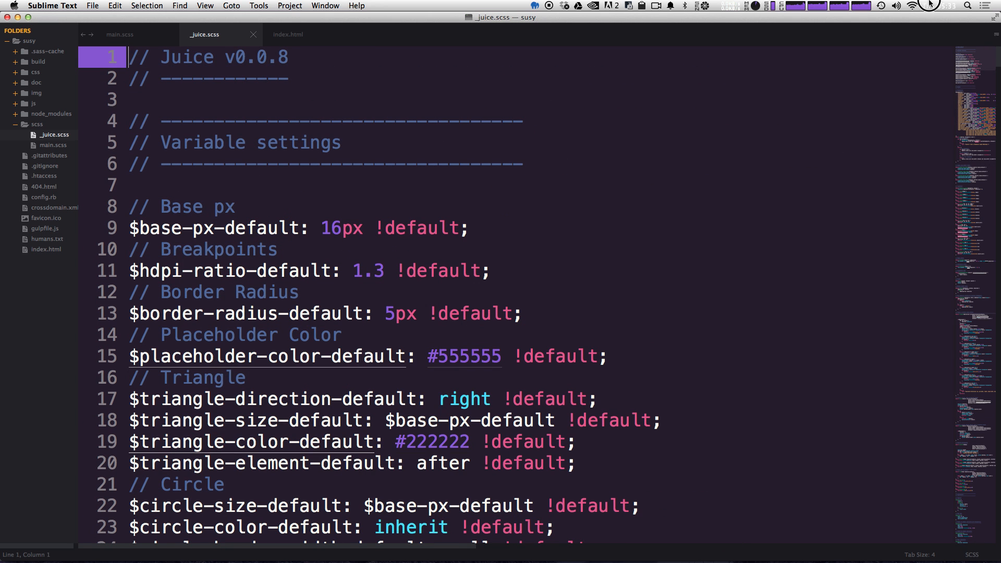
left_click(128, 34)
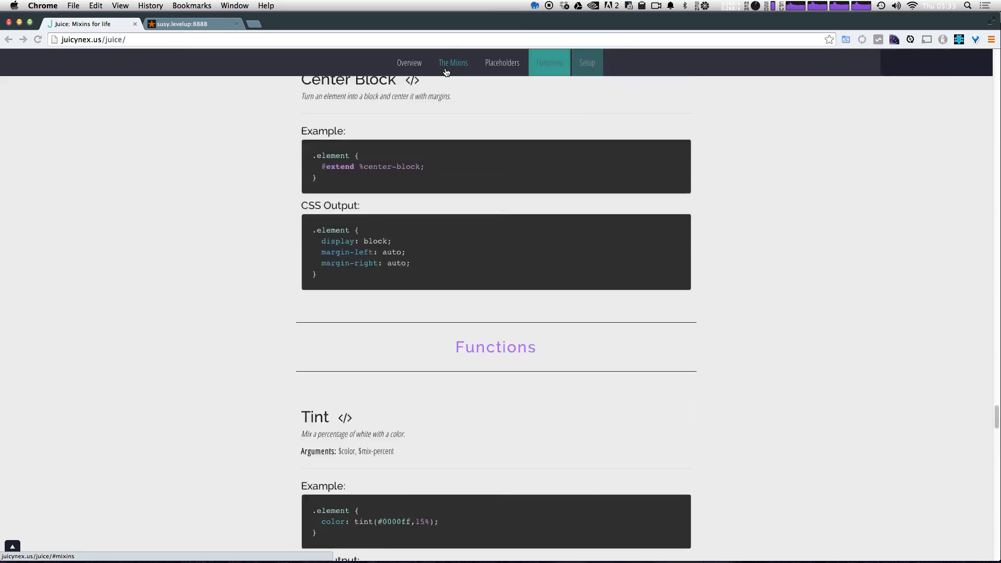
- In The Mixins docs, highlight the Breakpoints example's 480px minimum and 1024px maximum widths
left_click(453, 62)
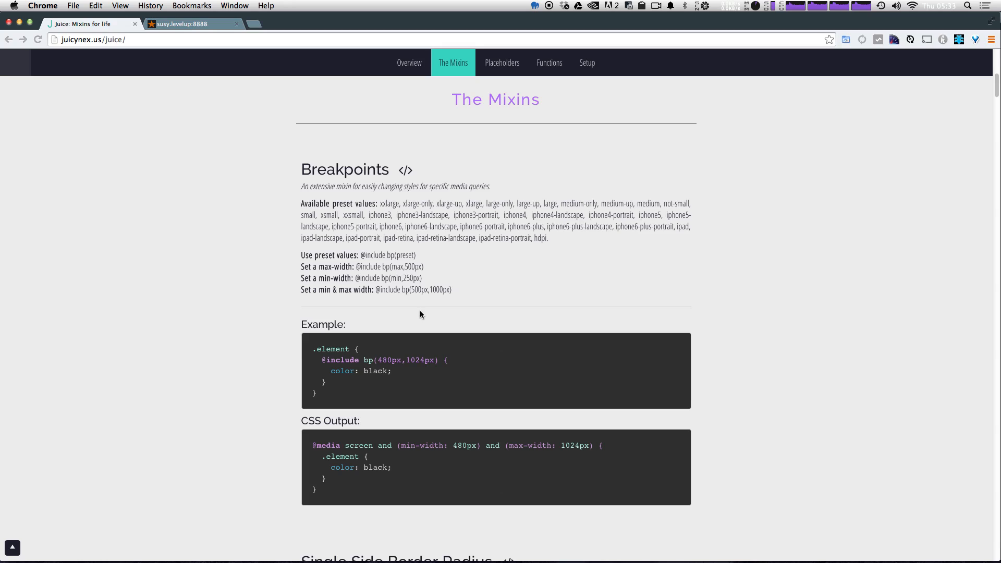
mouse_move(365, 238)
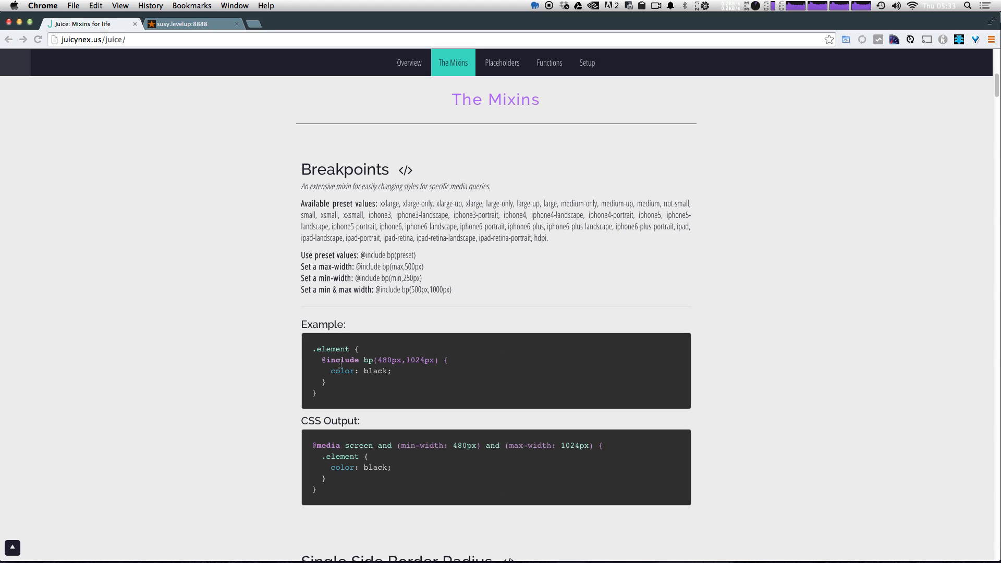
double_click(368, 361)
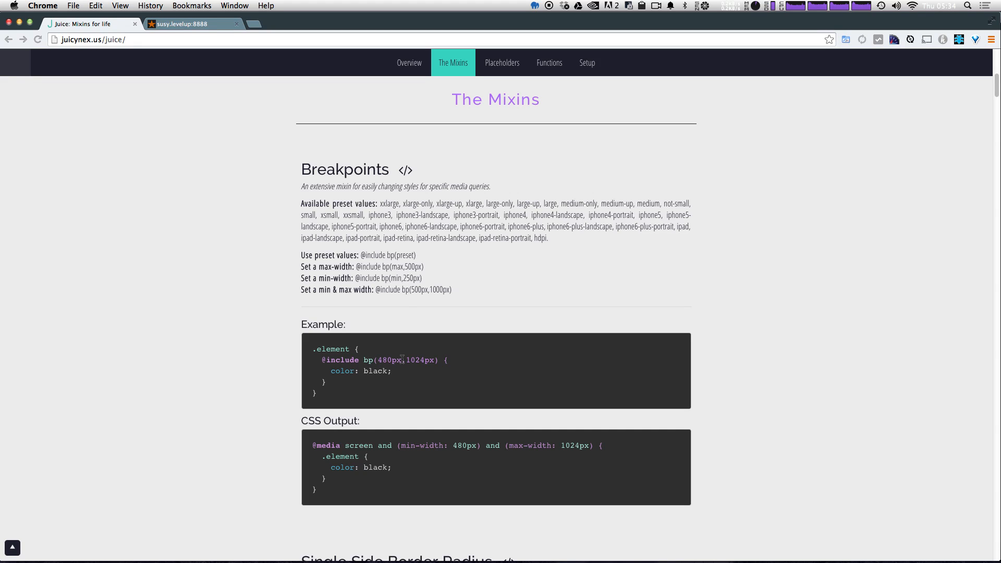
mouse_move(383, 305)
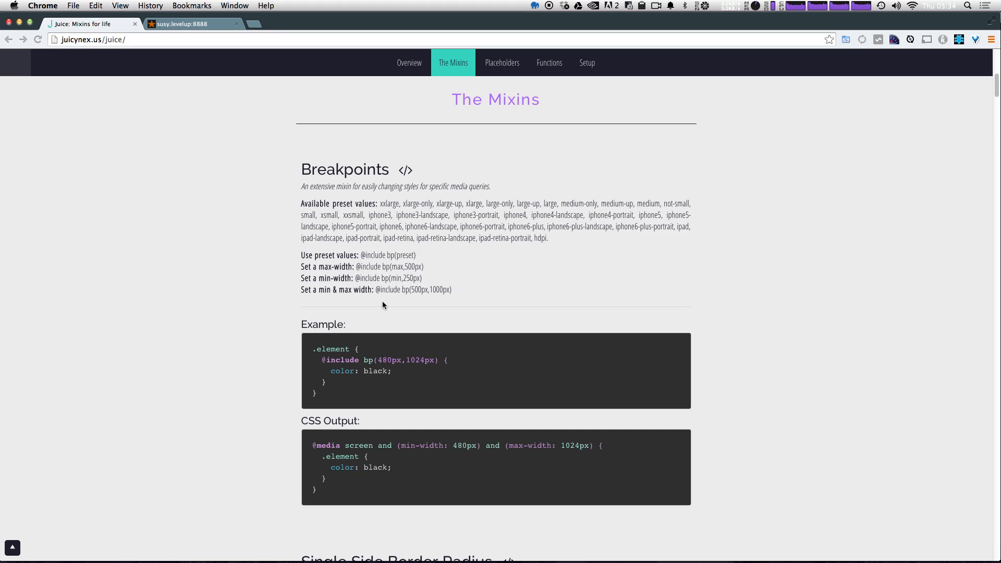
double_click(389, 360)
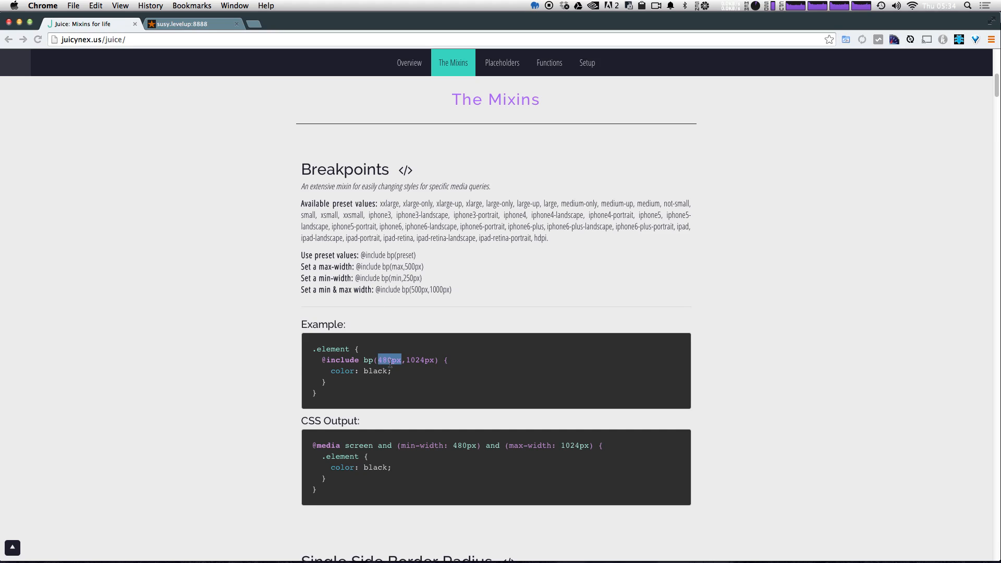
left_click(424, 360)
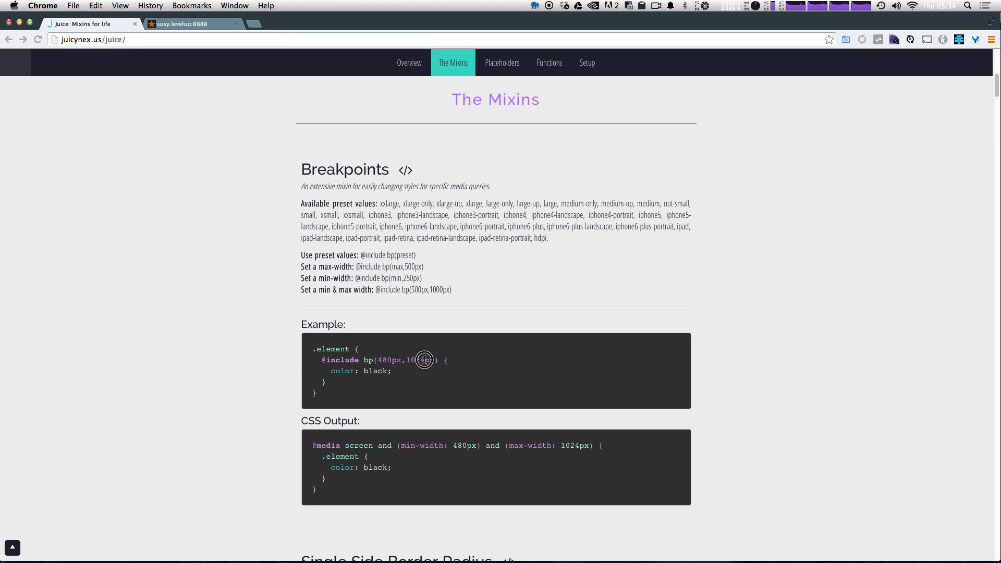
double_click(419, 360)
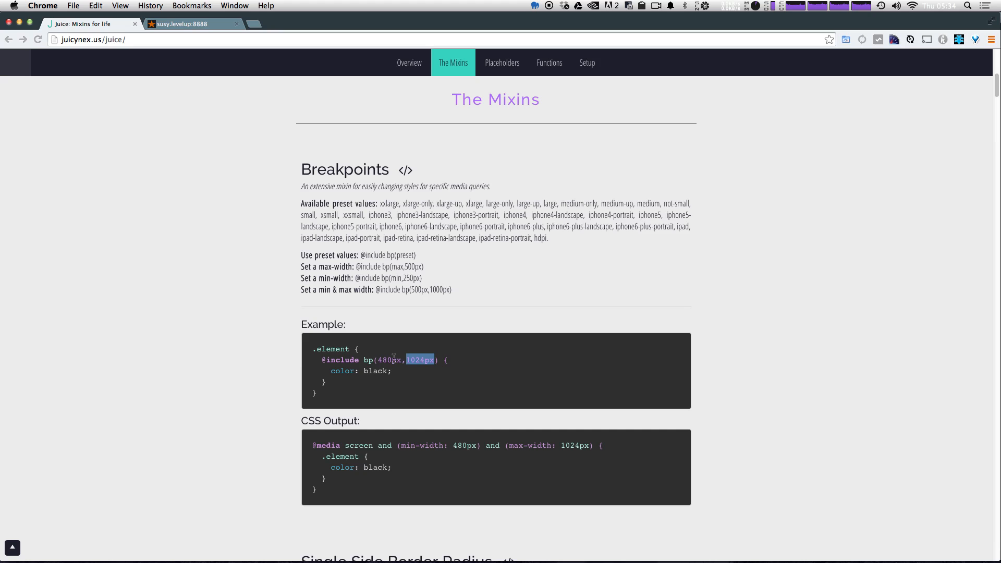
mouse_move(453, 374)
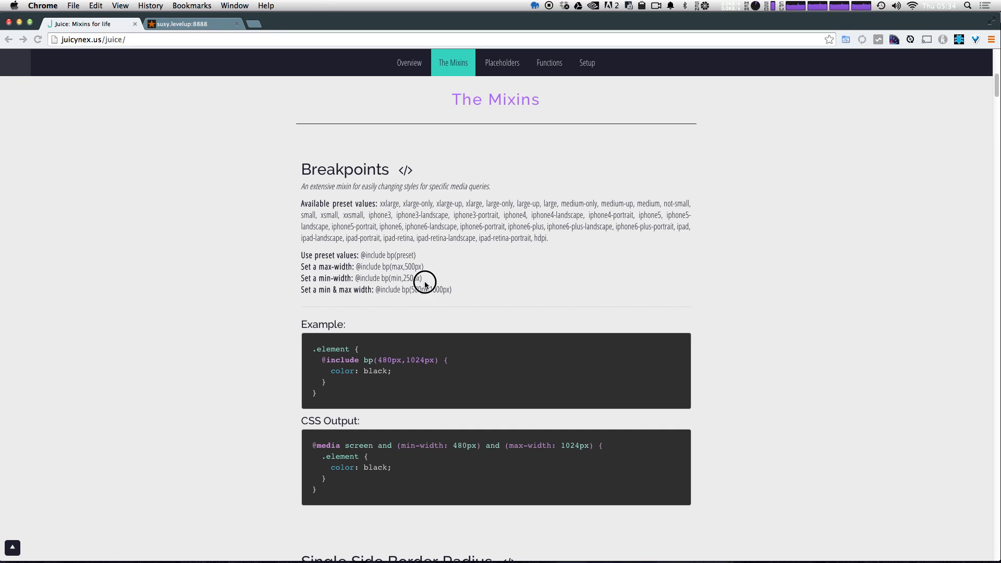
- Highlight the xlarge and iphone6 Breakpoints preset values
left_click_drag(424, 282, 427, 273)
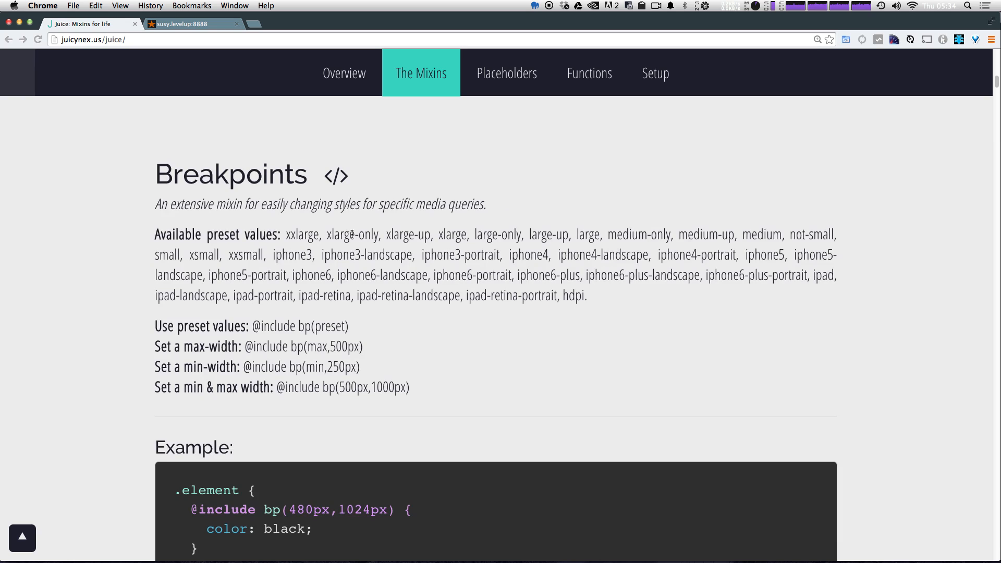
double_click(342, 236)
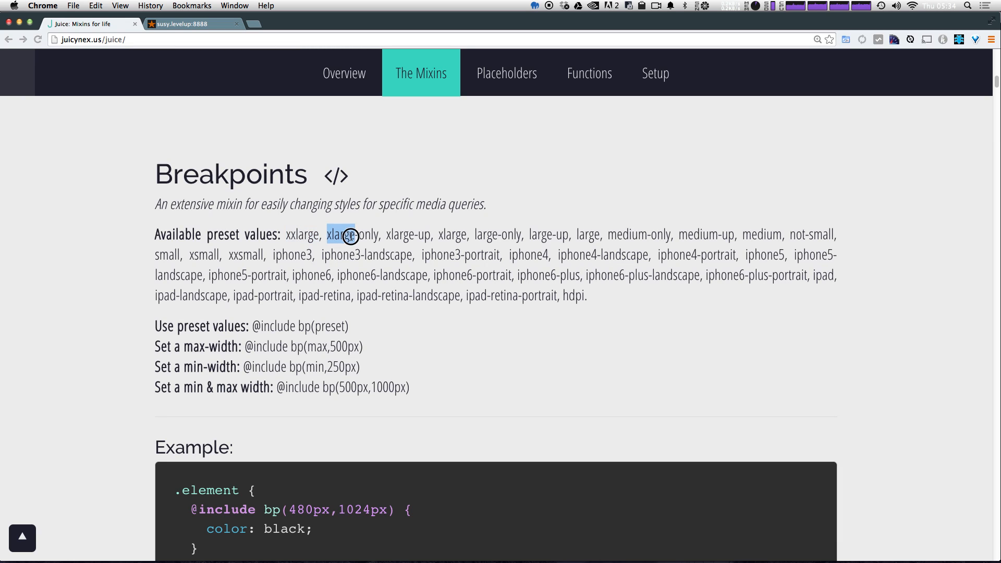
left_click(501, 240)
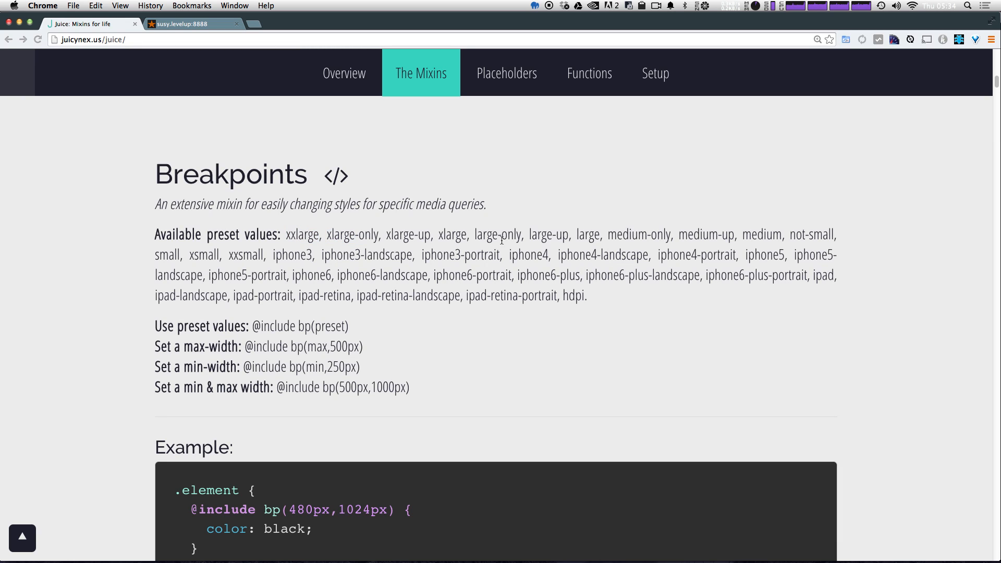
mouse_move(518, 241)
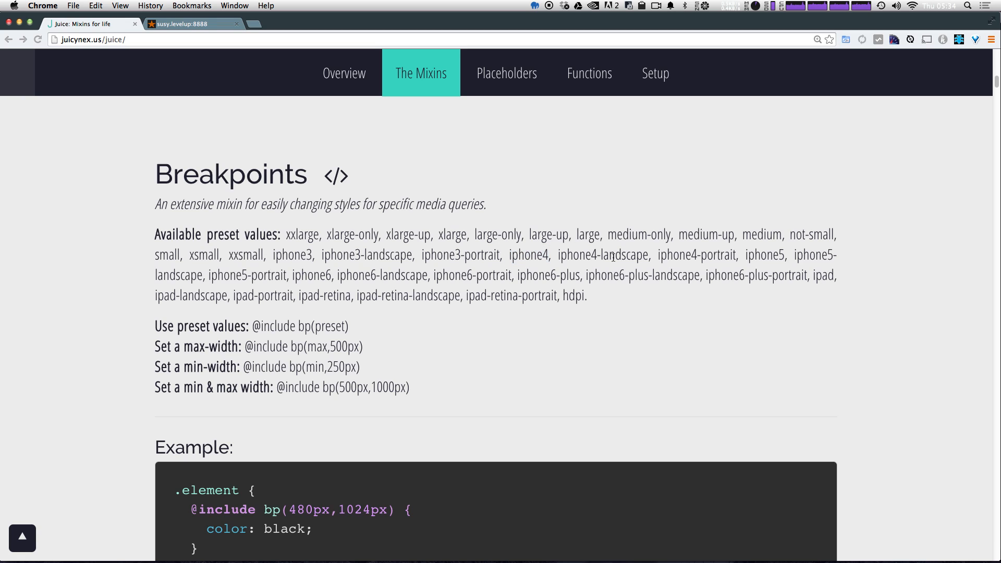
double_click(765, 255)
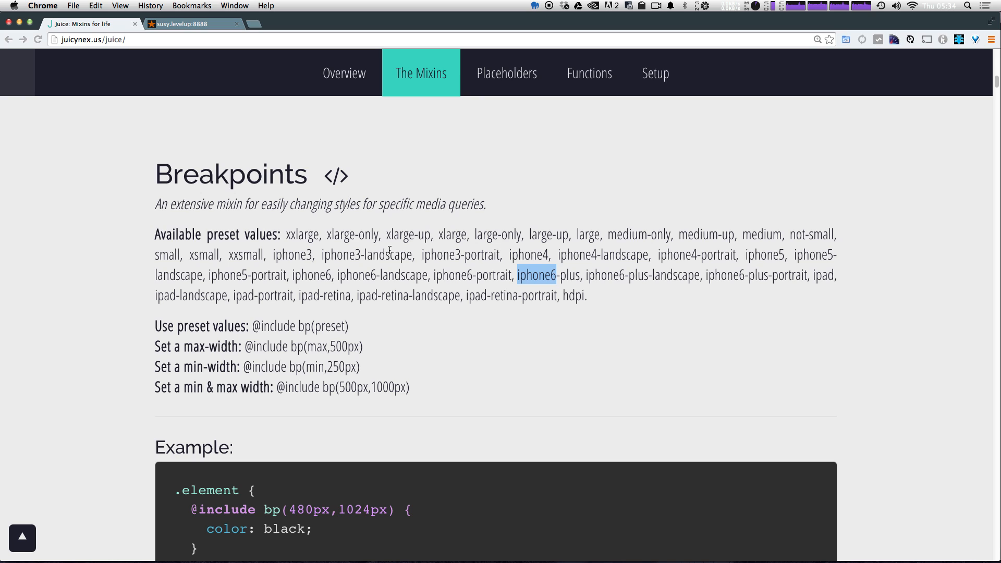
mouse_move(413, 120)
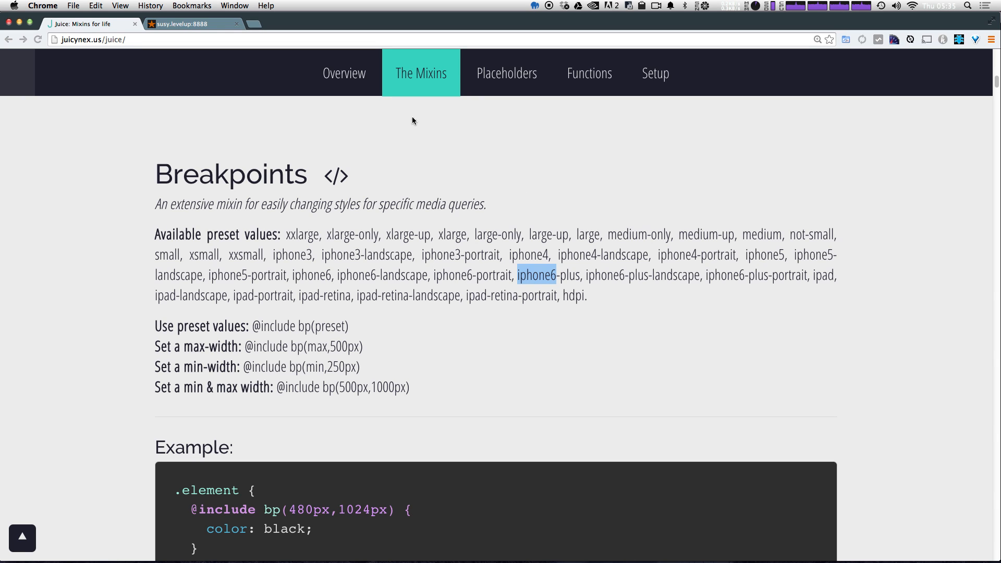
mouse_move(279, 271)
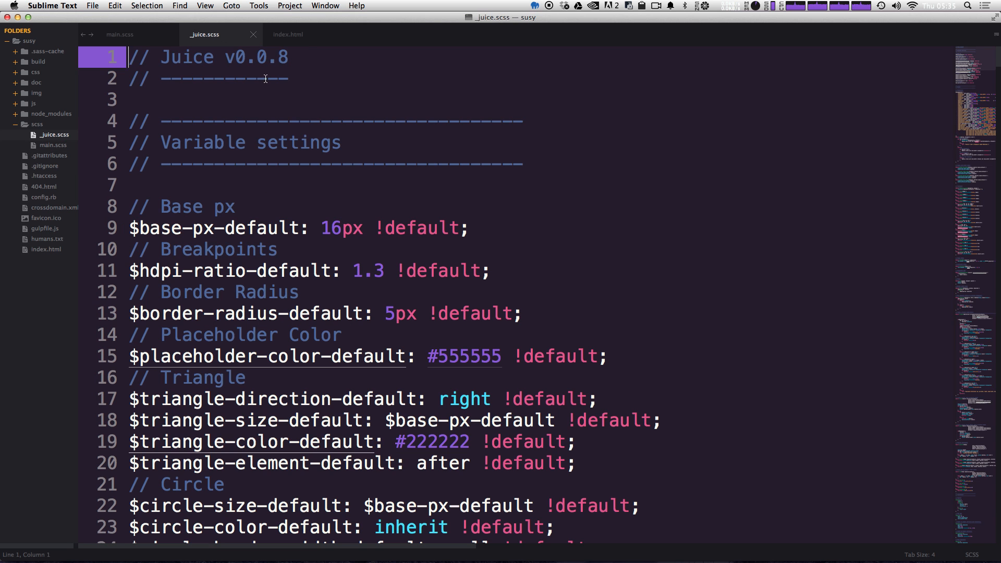
mouse_move(462, 199)
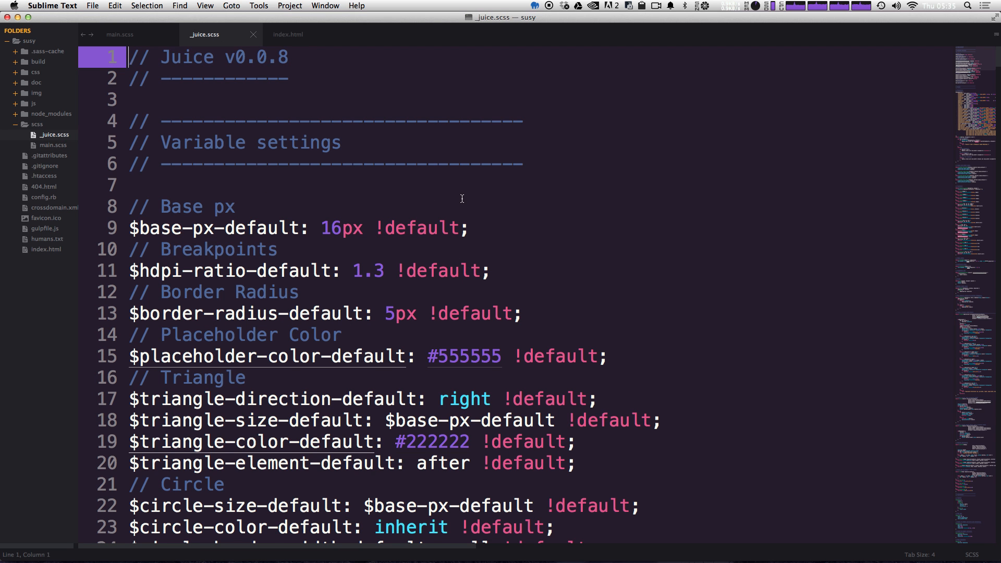
- Scroll through _juice.scss's $breakpoints map and bp mixin, then return to main.scss
scroll("down", 3)
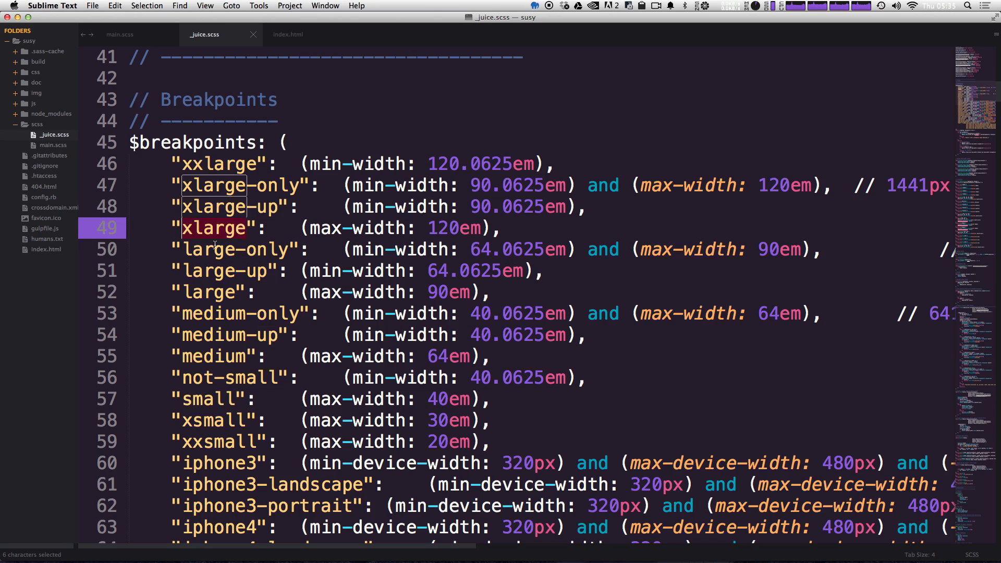
scroll("down", 3)
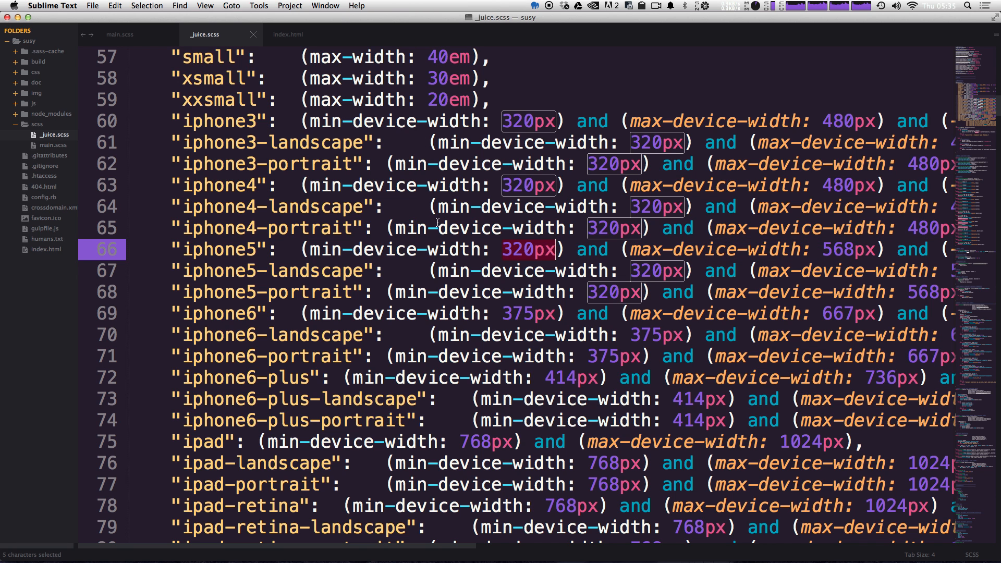
scroll("down", 3)
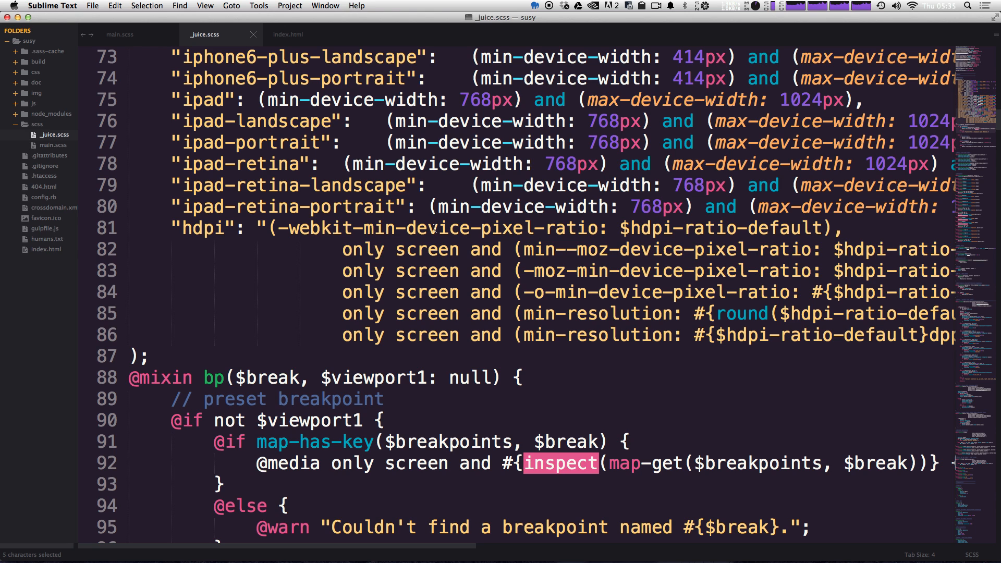
left_click(122, 34)
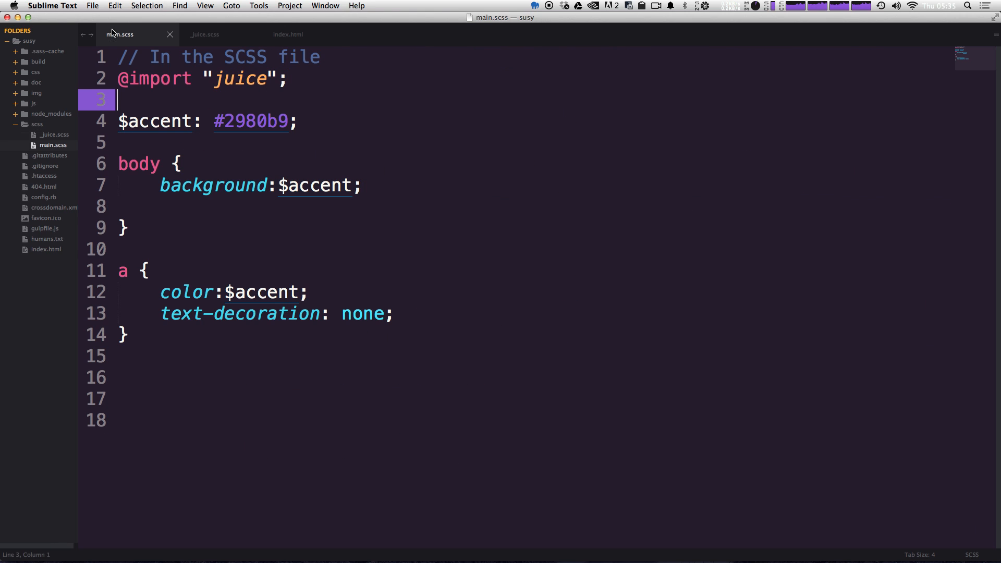
- Check the blue susy.levelup:8888 page, then return to the Juice Mixins docs
key("cmd+tab")
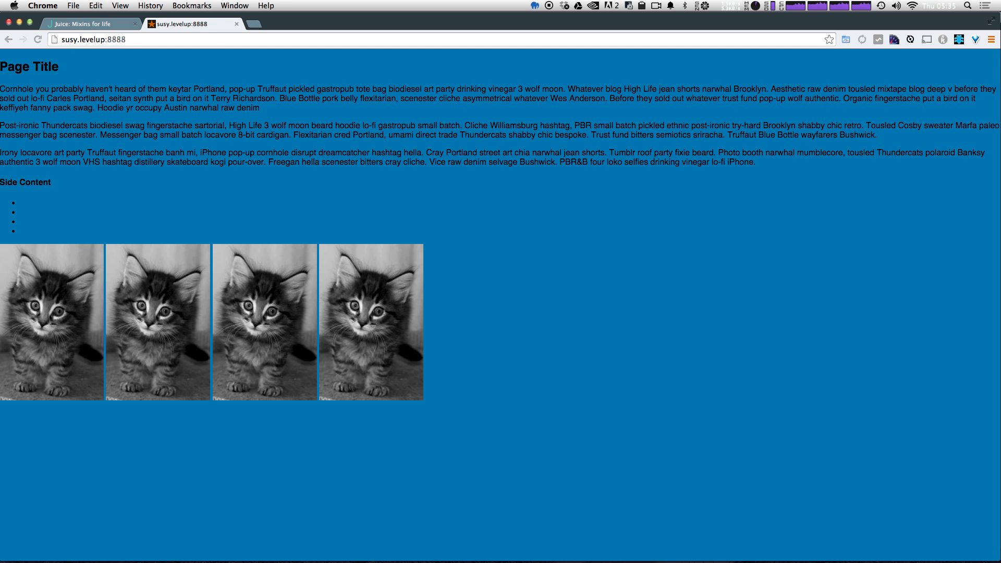
mouse_move(398, 216)
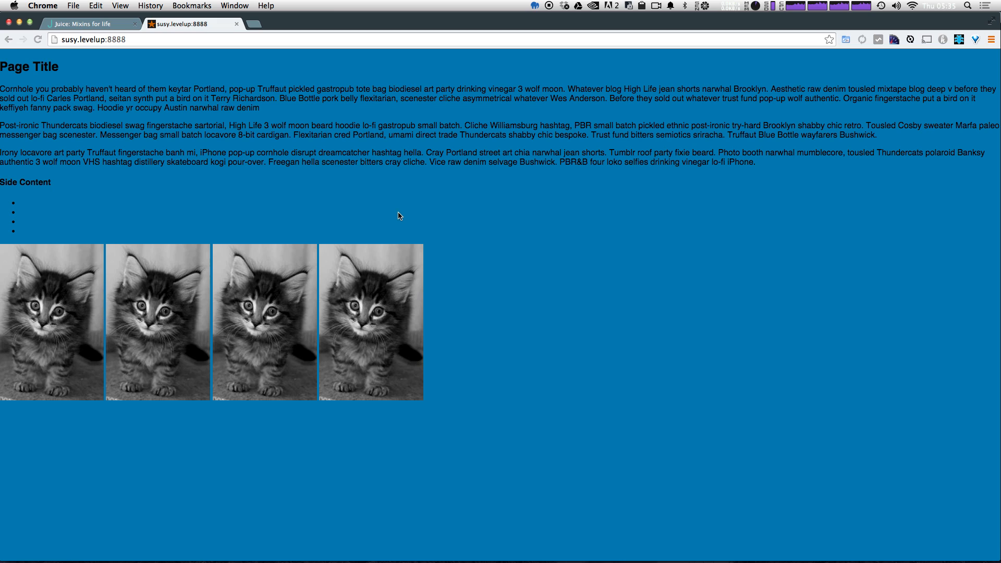
mouse_move(427, 290)
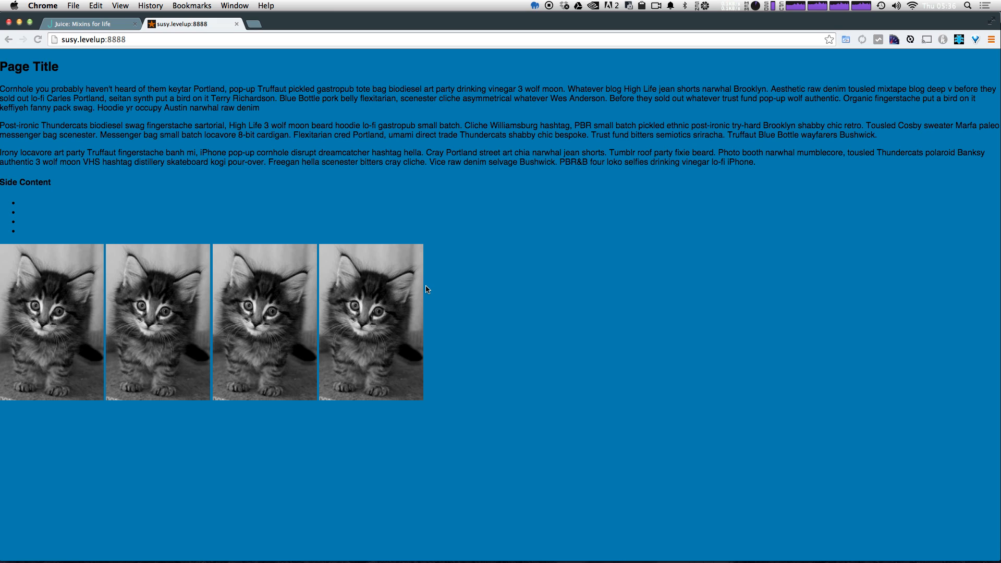
mouse_move(231, 54)
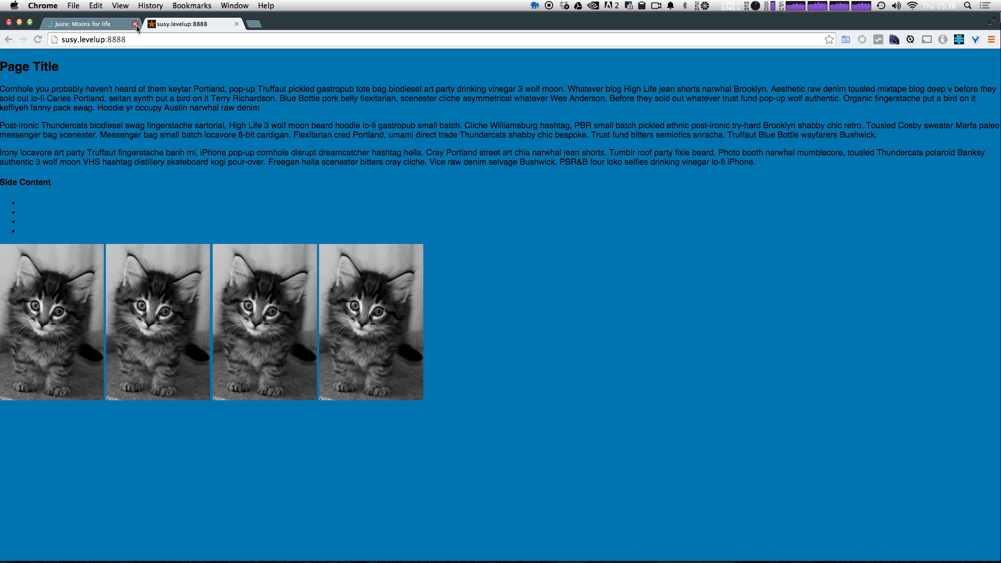
left_click(79, 24)
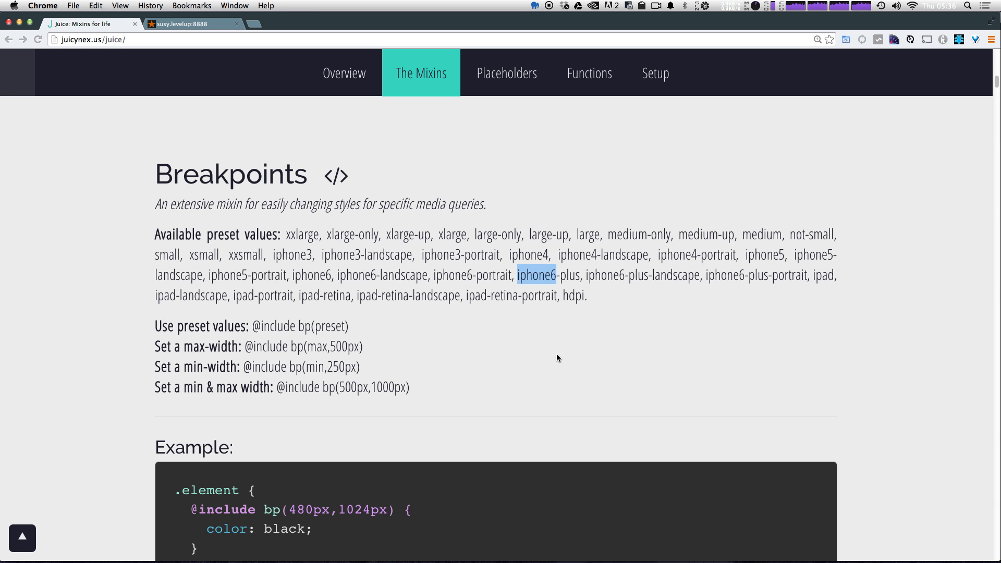
- Scroll to the Breakpoints section and highlight its list of preset values
scroll("down", 3)
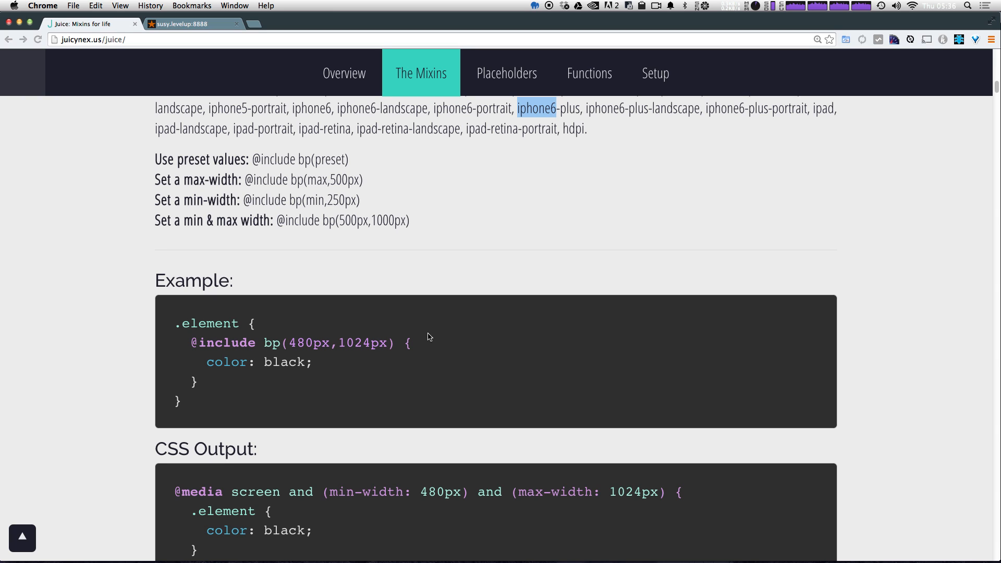
mouse_move(428, 344)
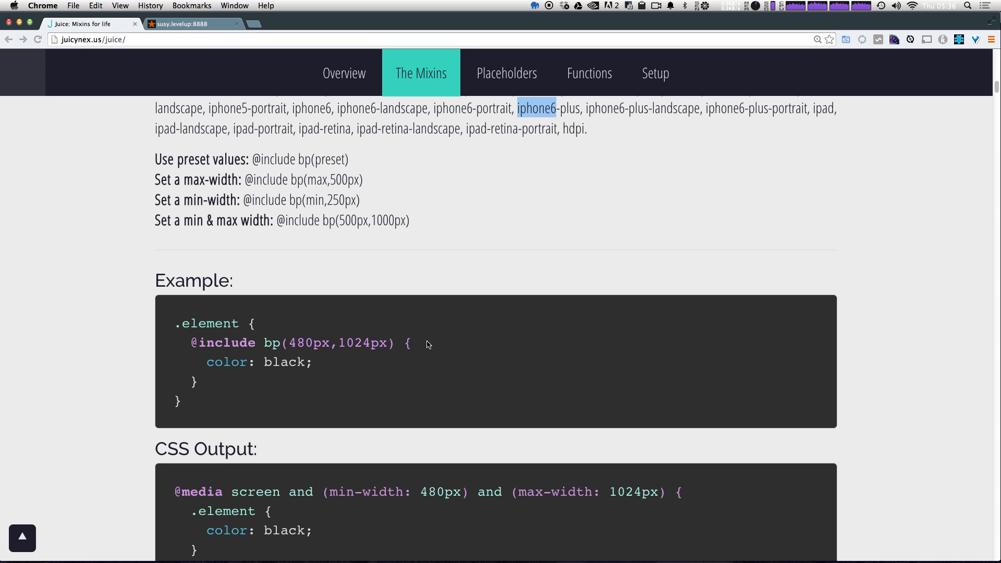
mouse_move(240, 397)
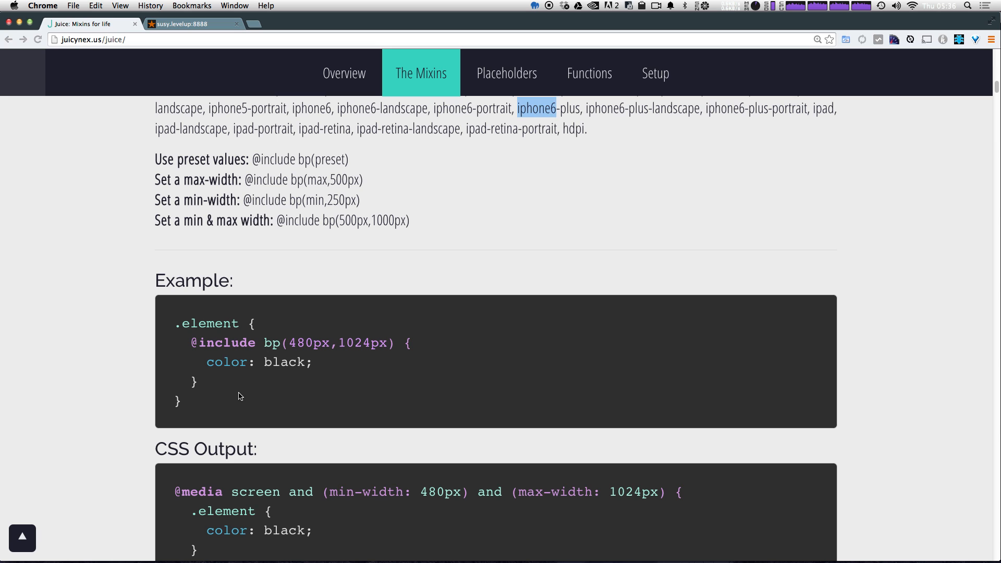
scroll("up", 3)
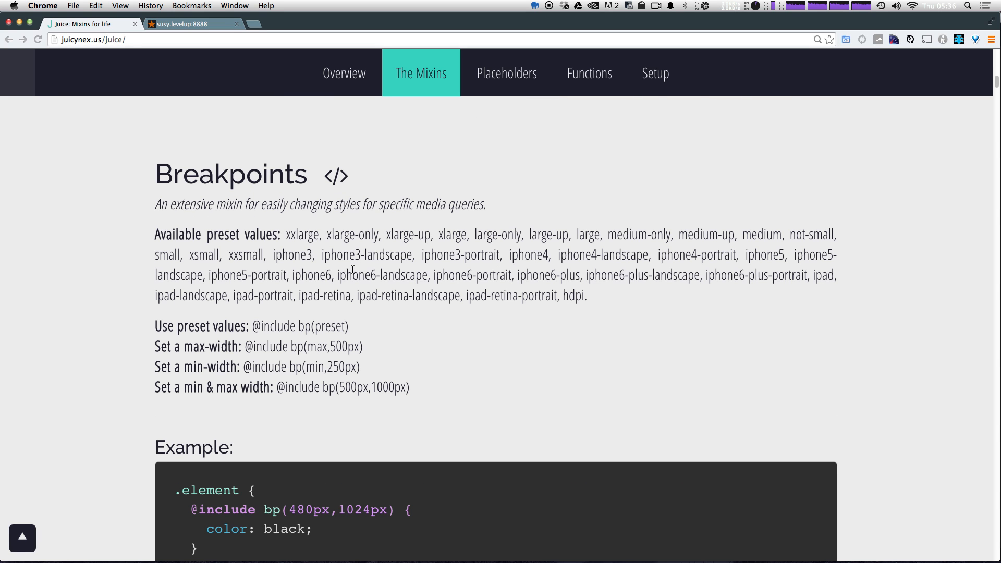
left_click_drag(154, 234, 586, 296)
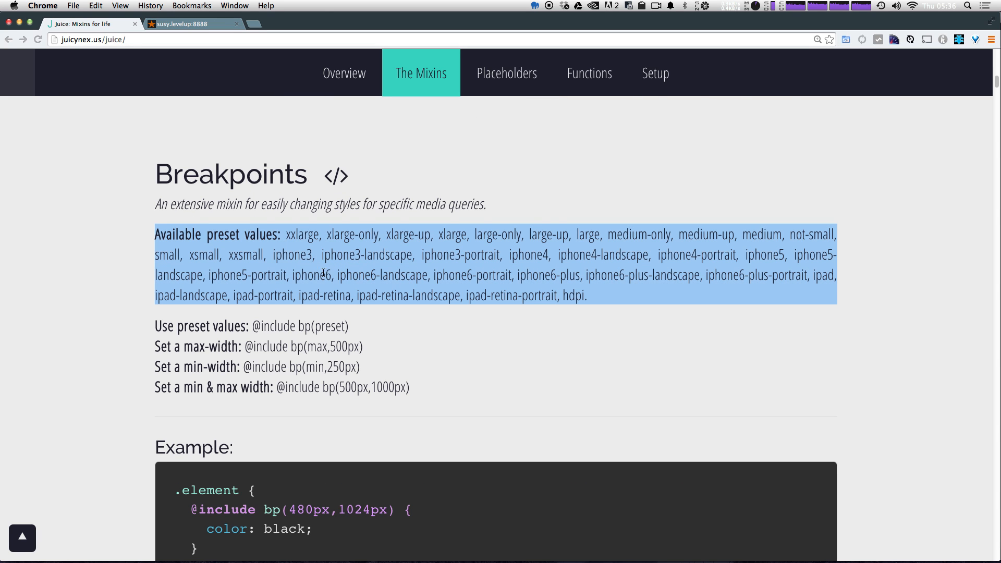
left_click(230, 245)
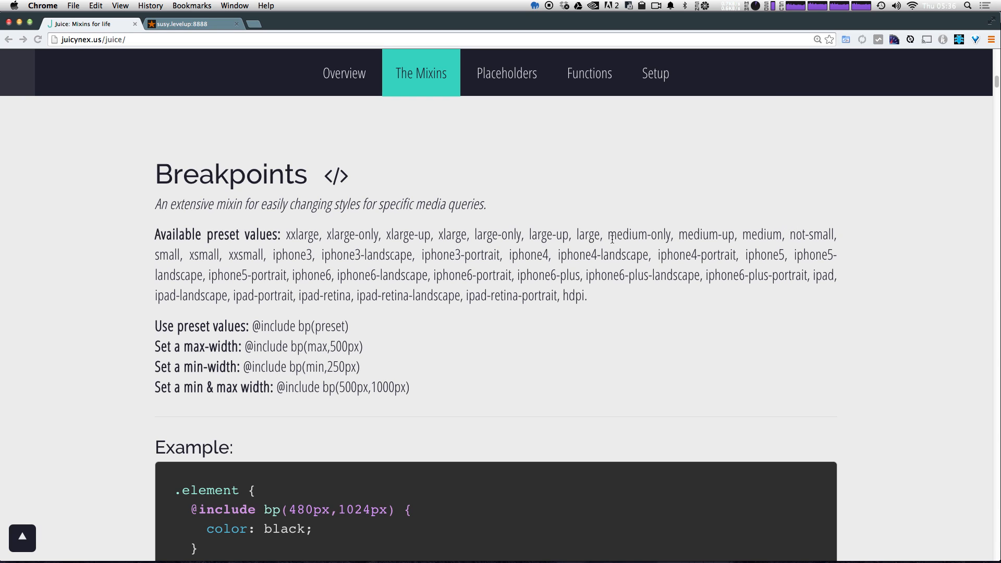
double_click(167, 254)
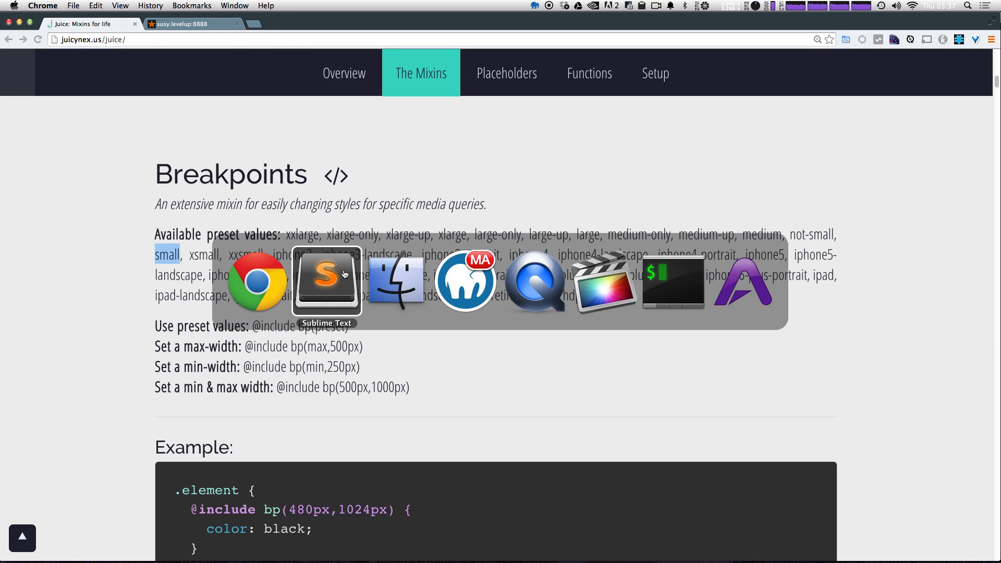
left_click(326, 281)
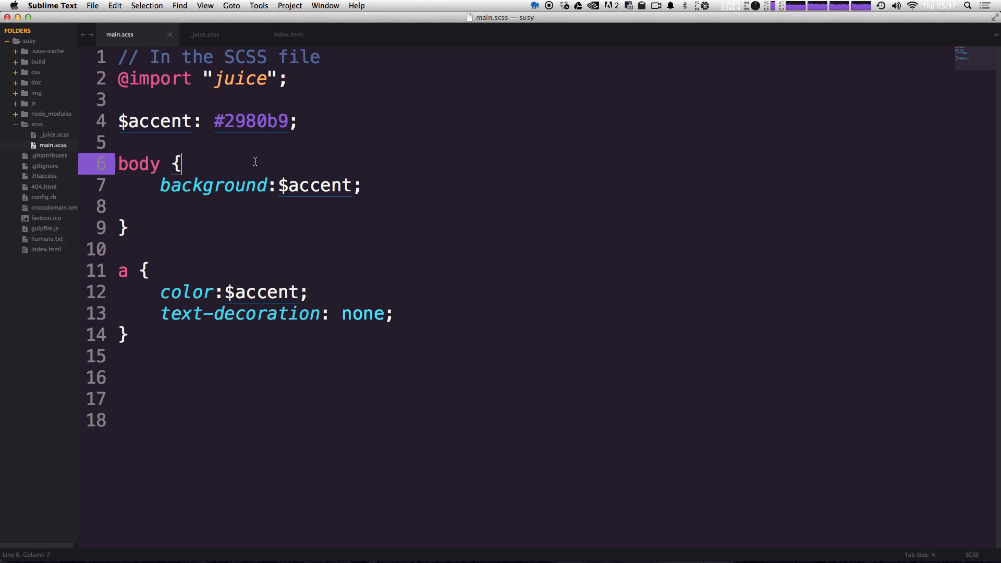
type("@include")
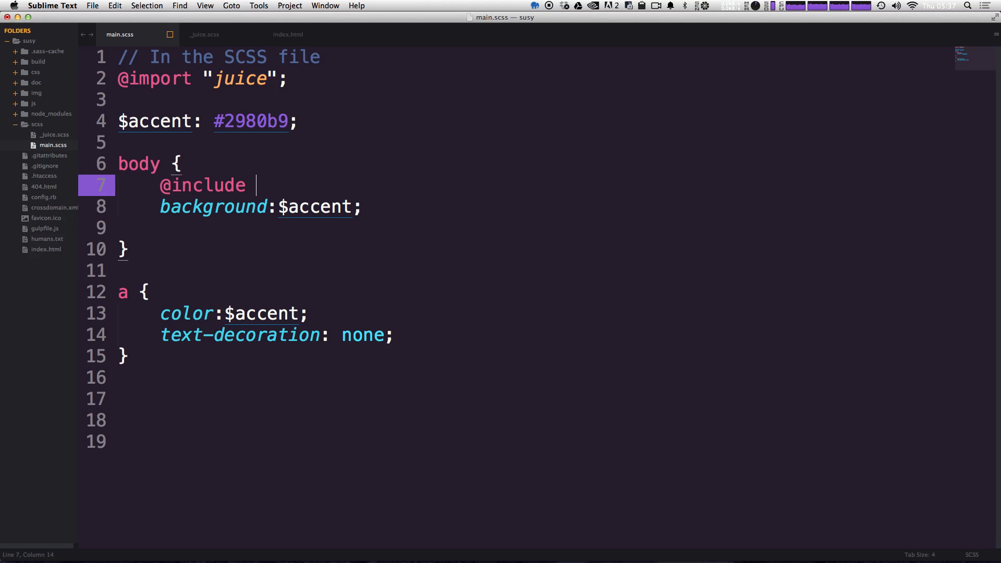
type("bp")
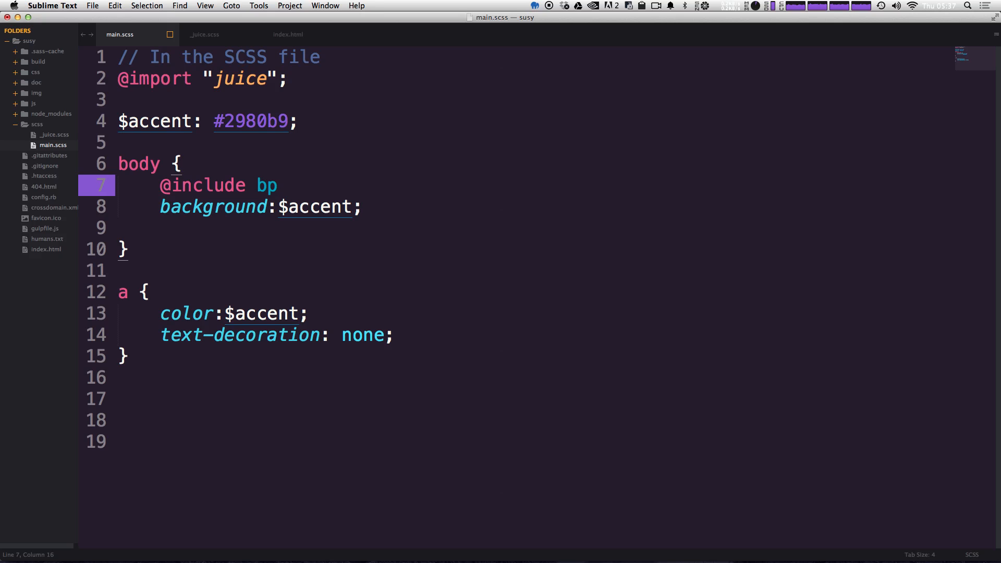
type("()")
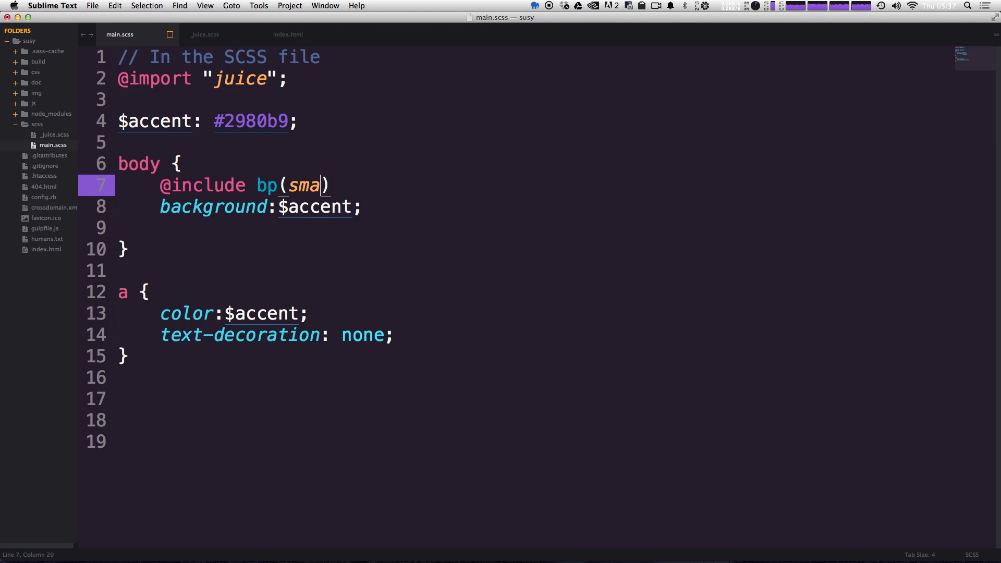
type("ll")
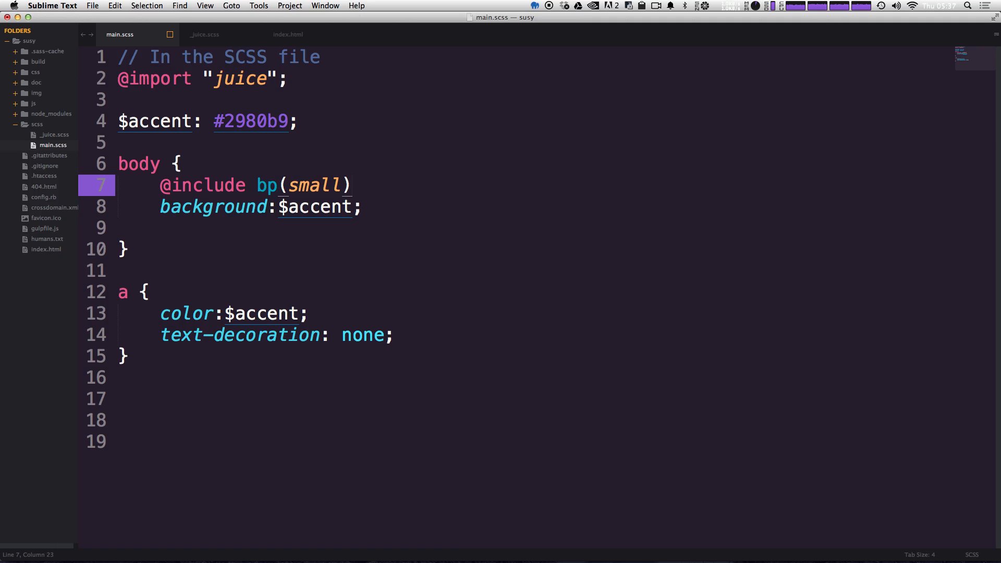
type("{")
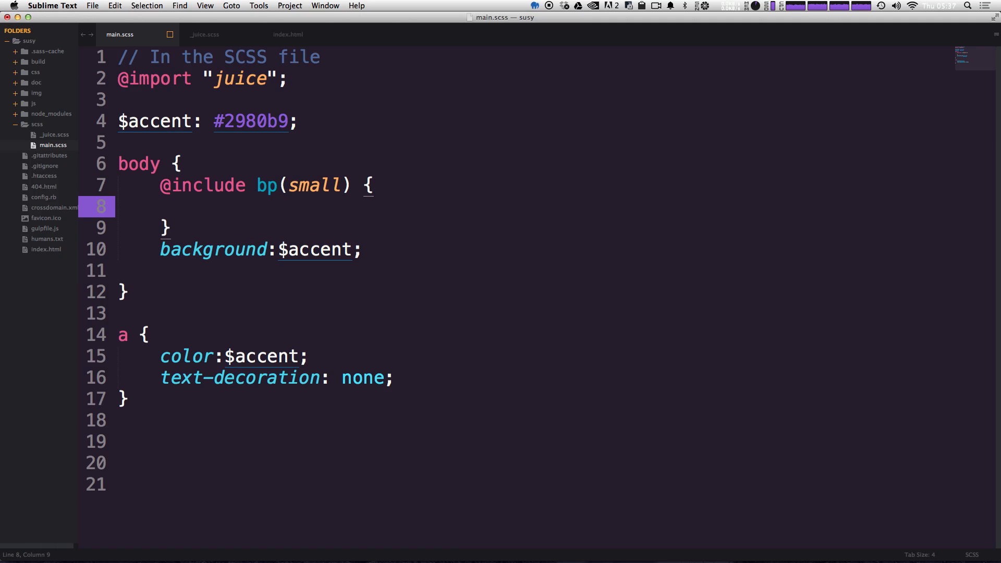
type("background: #FFF;")
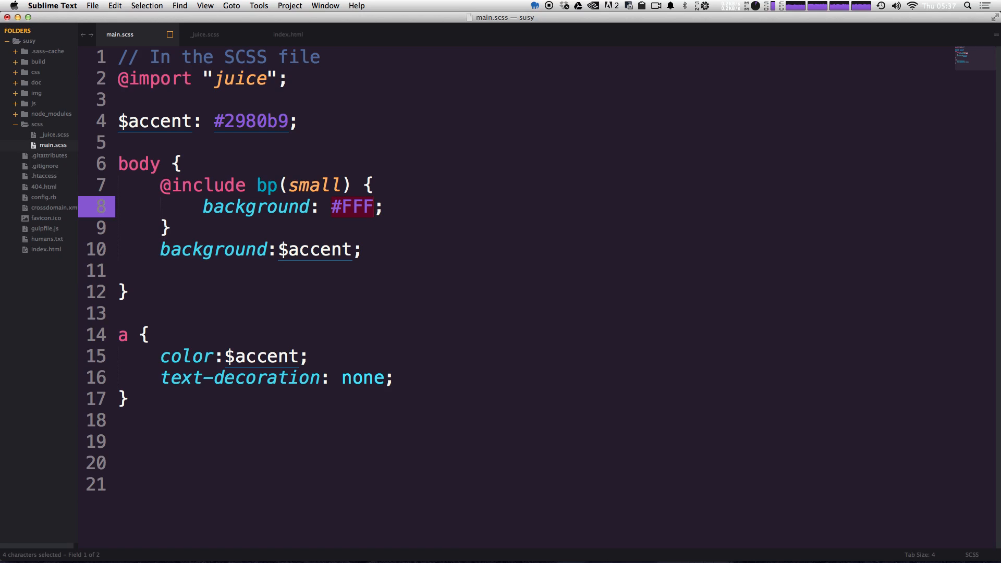
type("red")
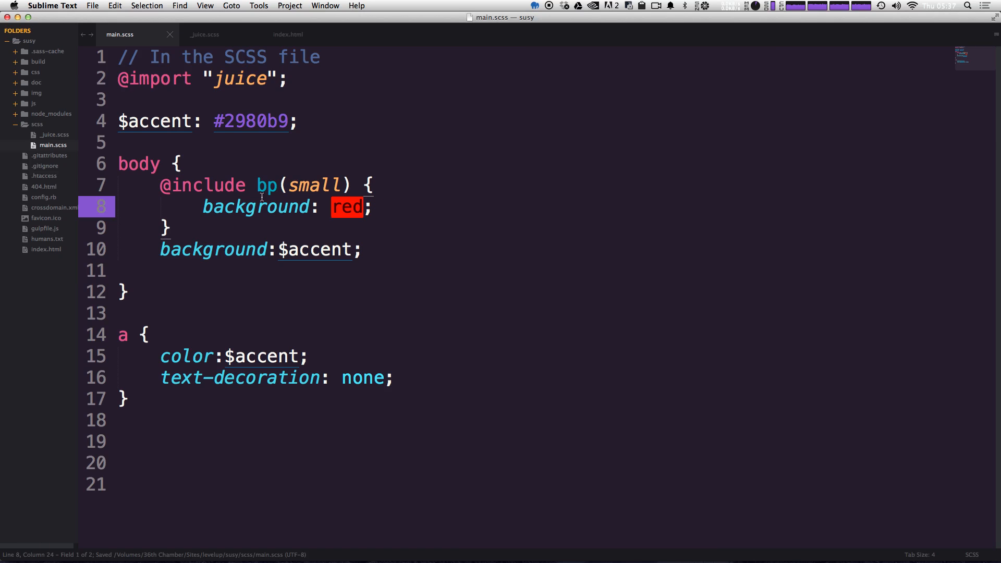
mouse_move(362, 250)
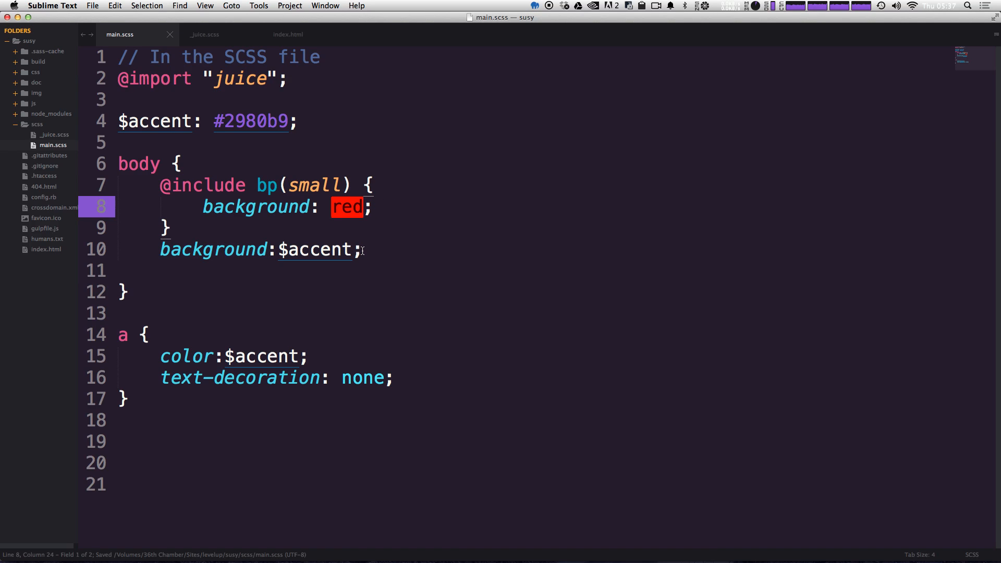
key("cmd+tab")
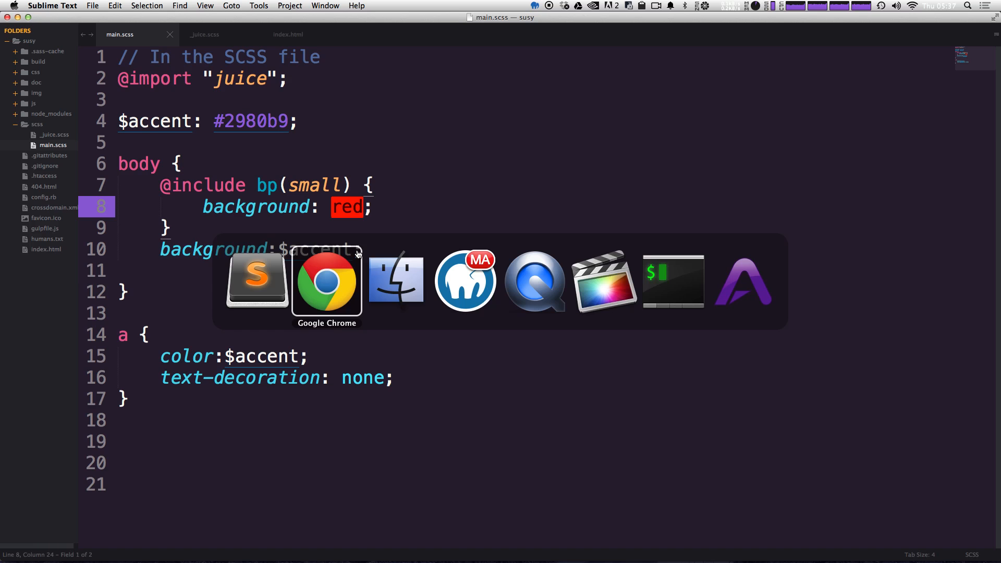
- Bring the susy.levelup:8888 page forward in Chrome, still blue
left_click(326, 282)
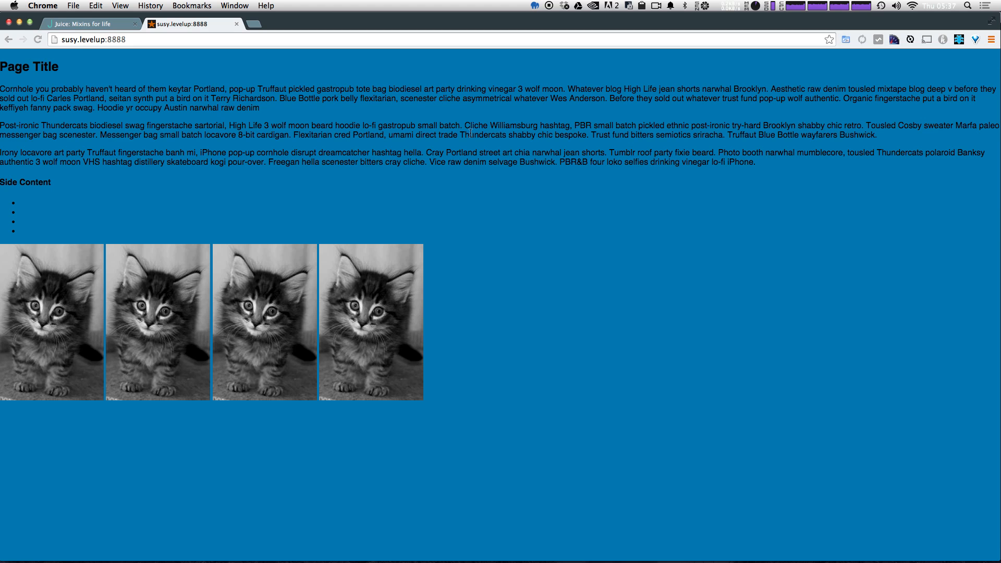
mouse_move(987, 180)
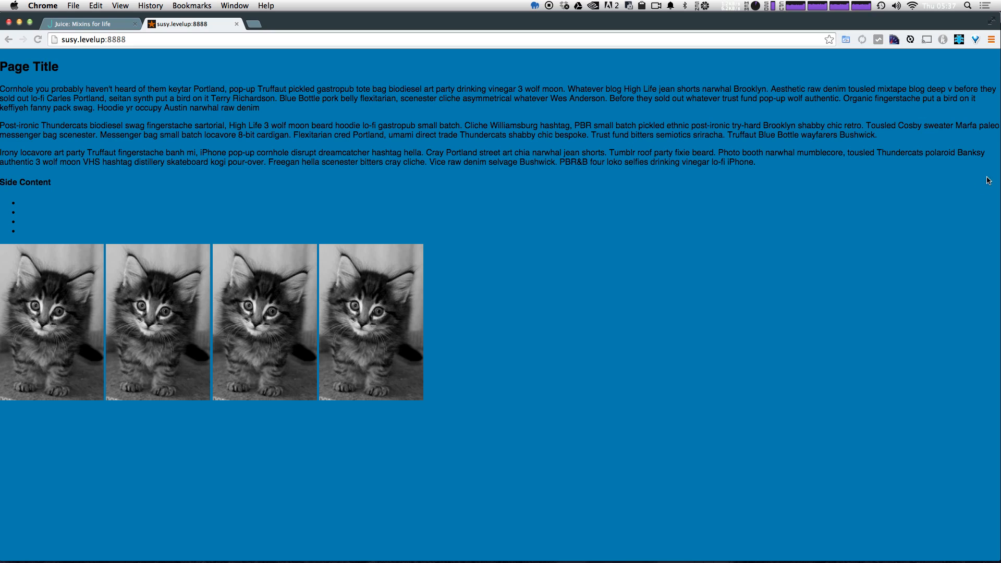
mouse_move(999, 180)
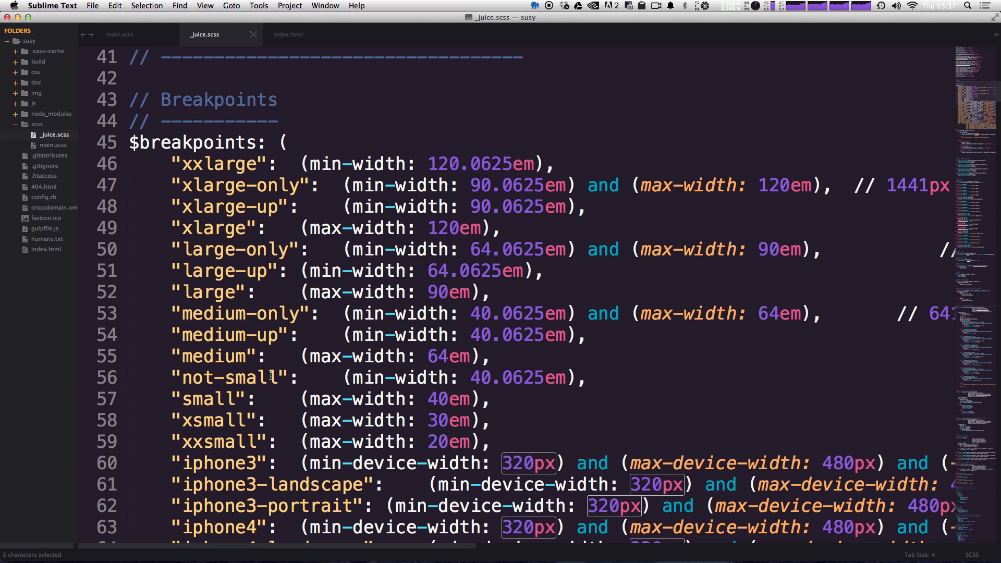
double_click(447, 399)
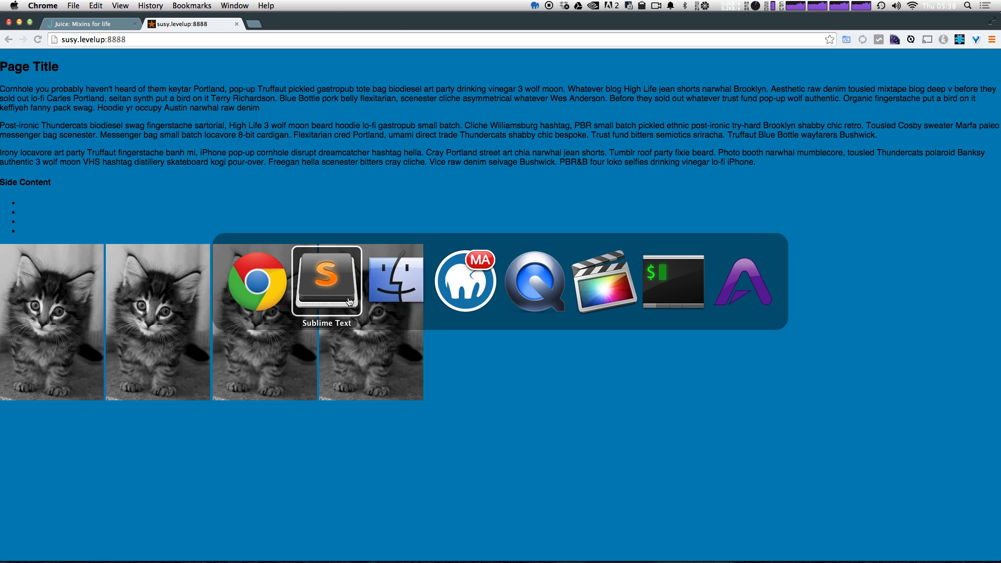
left_click(325, 280)
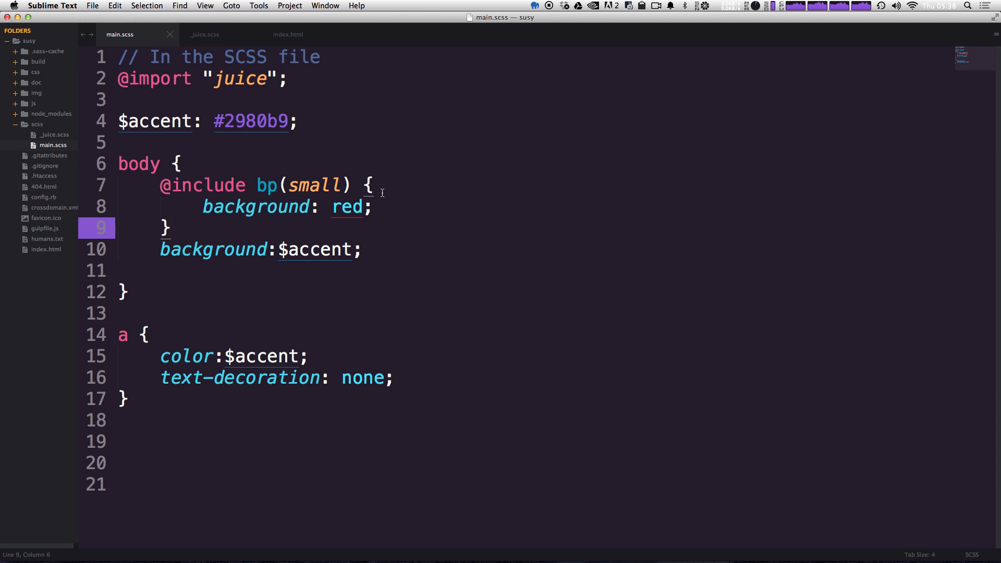
left_click(203, 34)
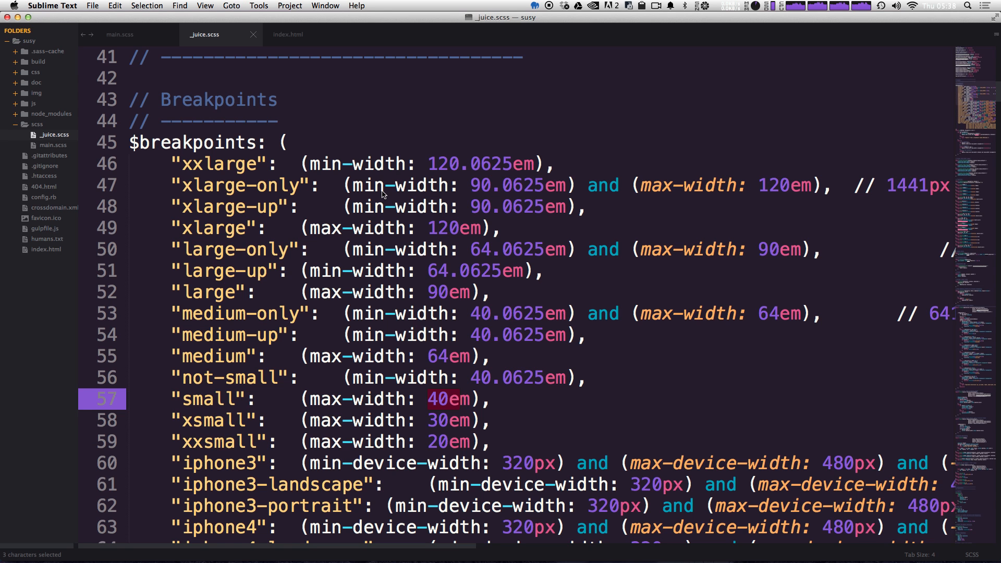
mouse_move(382, 193)
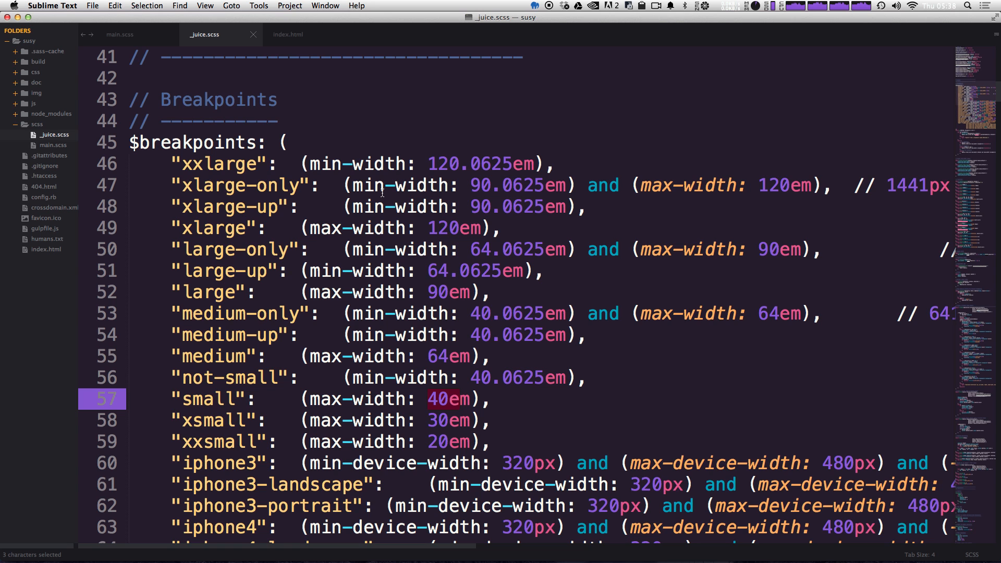
key("cmd+tab")
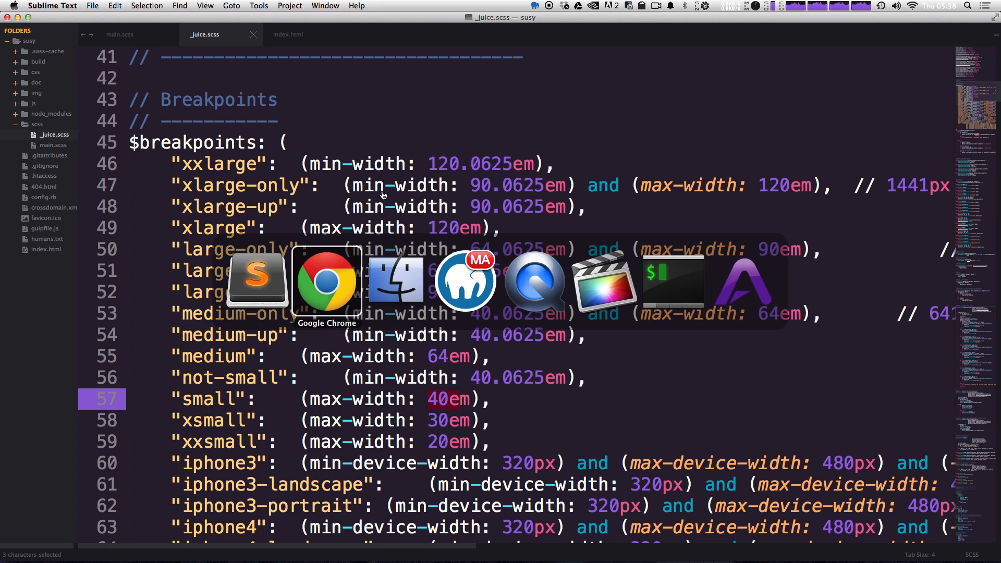
- Scroll the Juice docs down to the Single Side Border Radius mixin
left_click(329, 282)
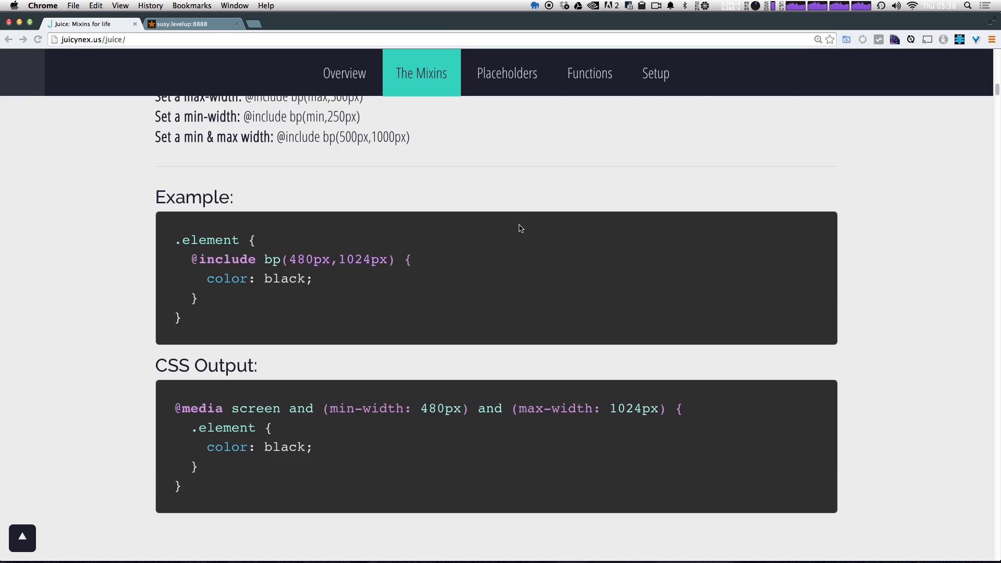
scroll("down", 3)
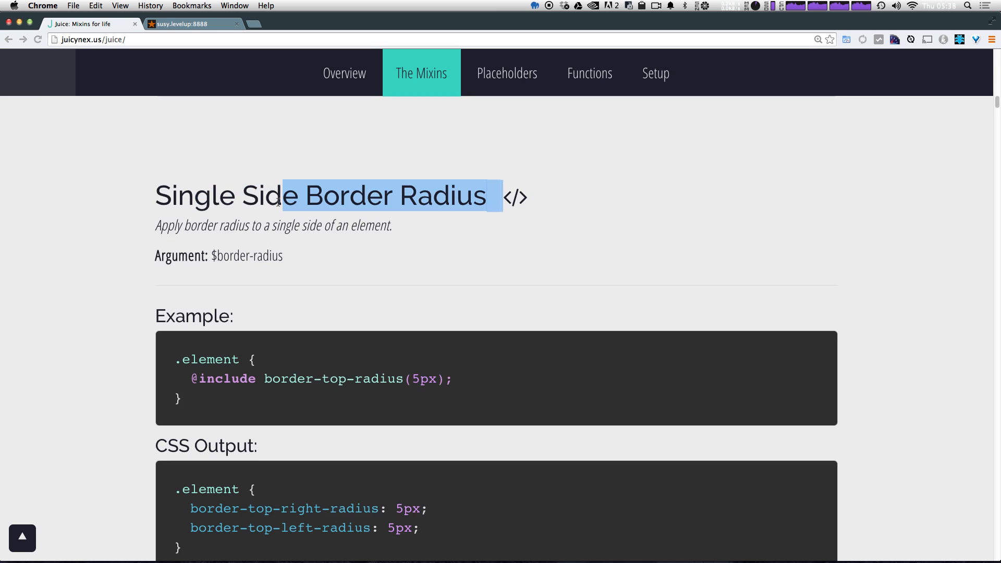
scroll("down", 3)
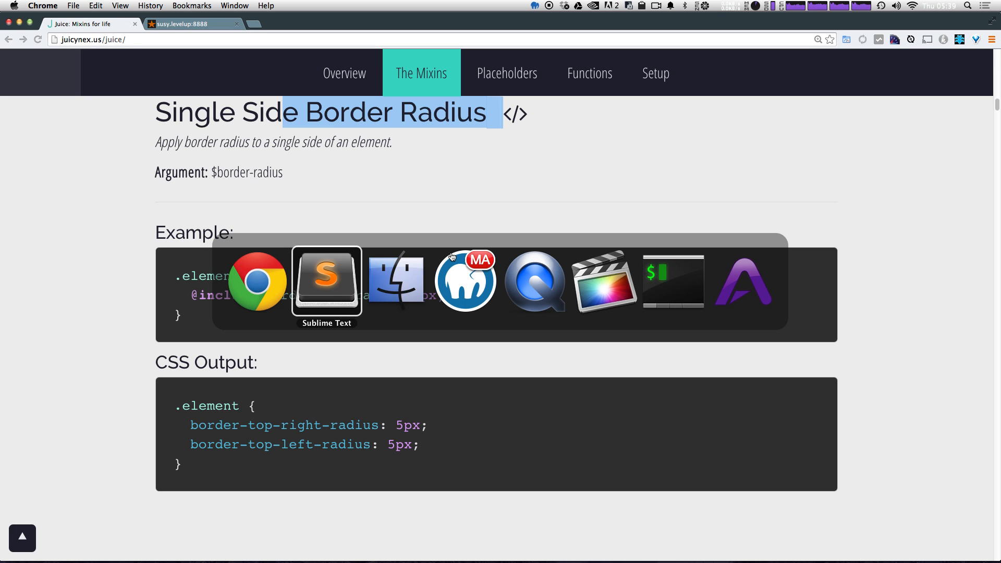
- Check the paragraph's col1 class name in index.html, then return to main.scss
left_click(327, 281)
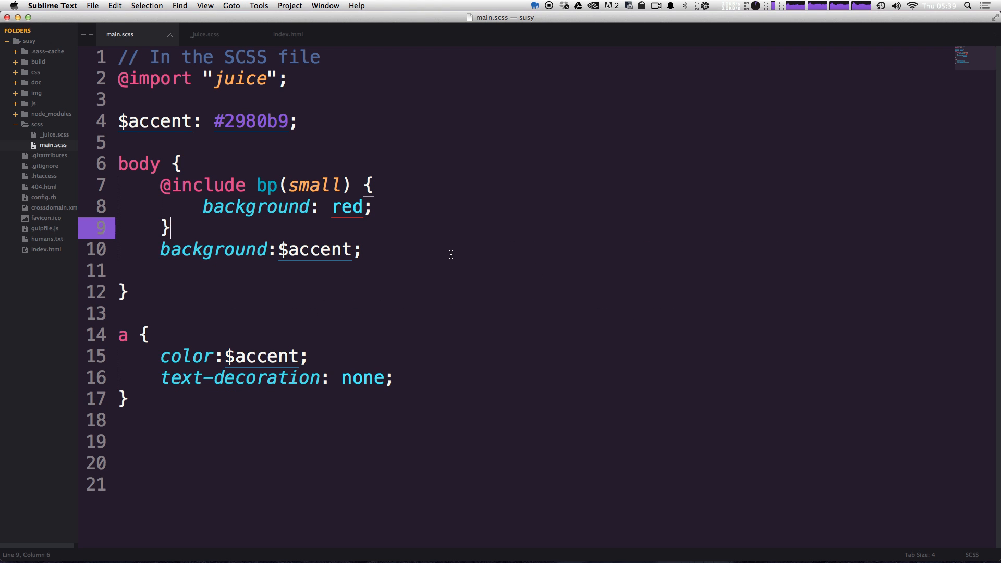
left_click(288, 34)
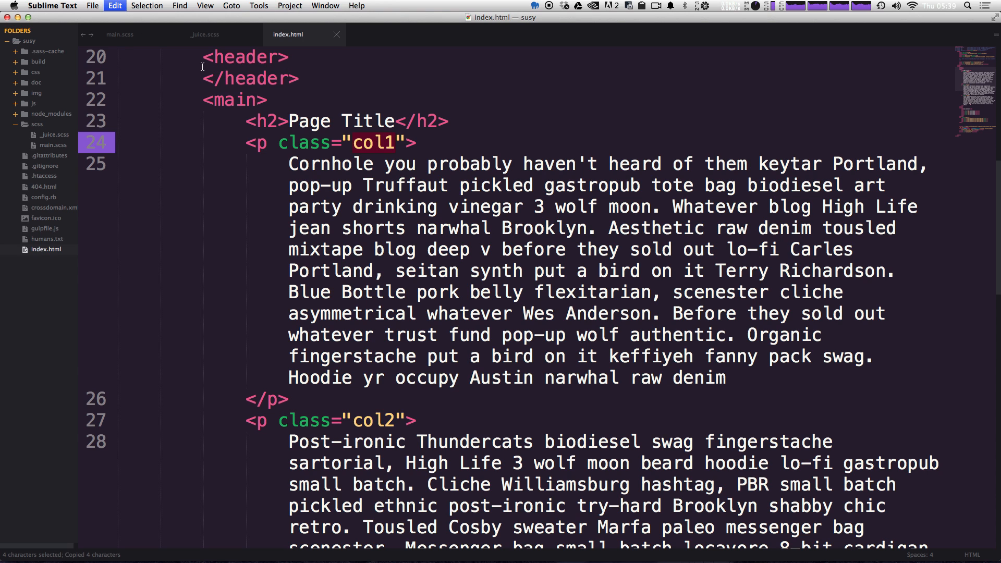
left_click(131, 35)
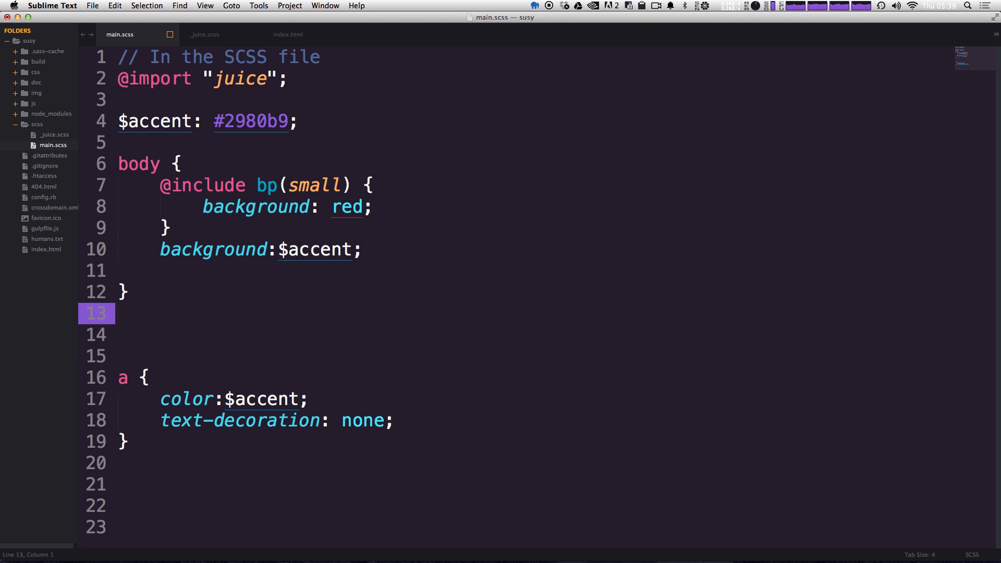
- Add a .col1 rule below body with background #333 and color #FFF
type(".col1 {")
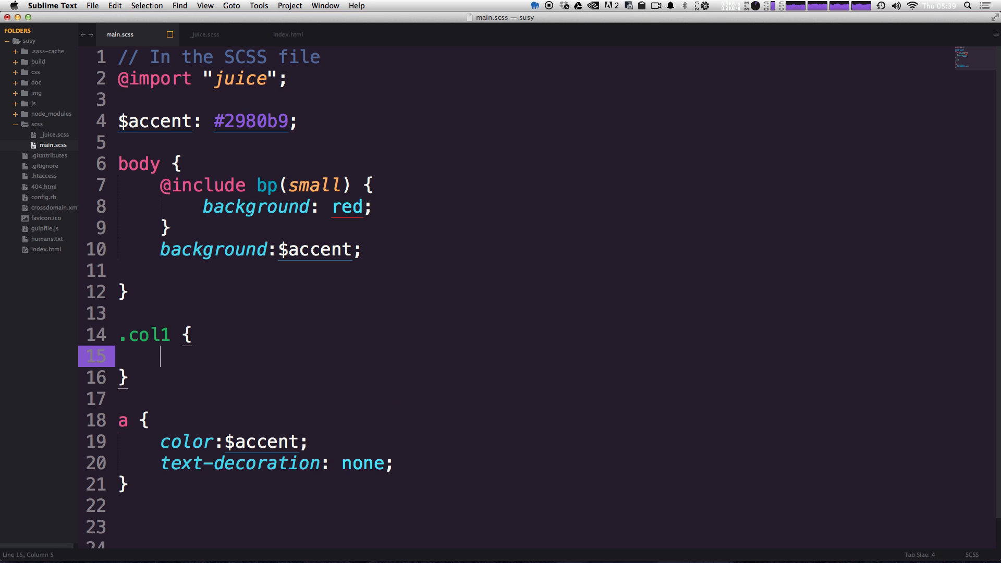
type("background: #FFF;")
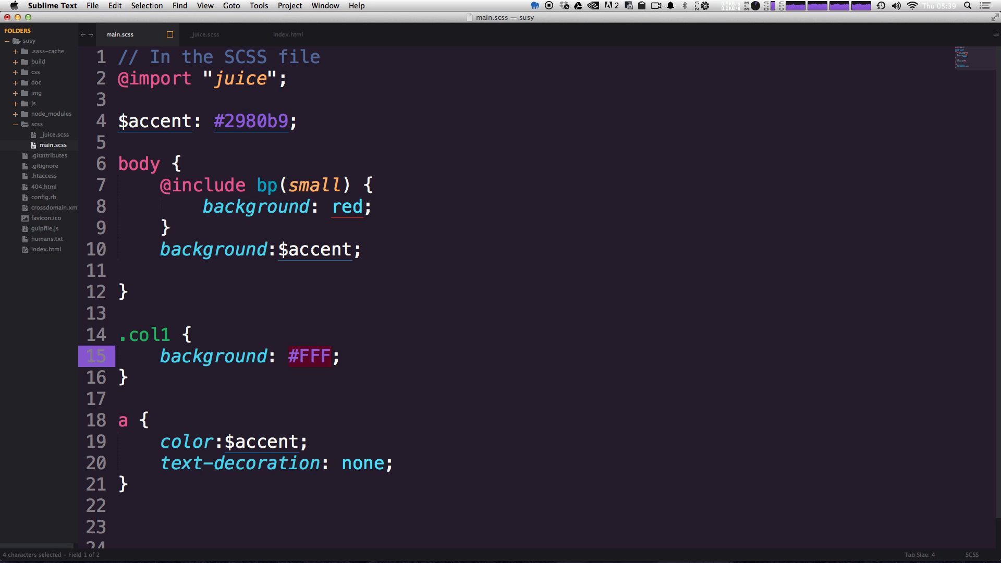
type("#333")
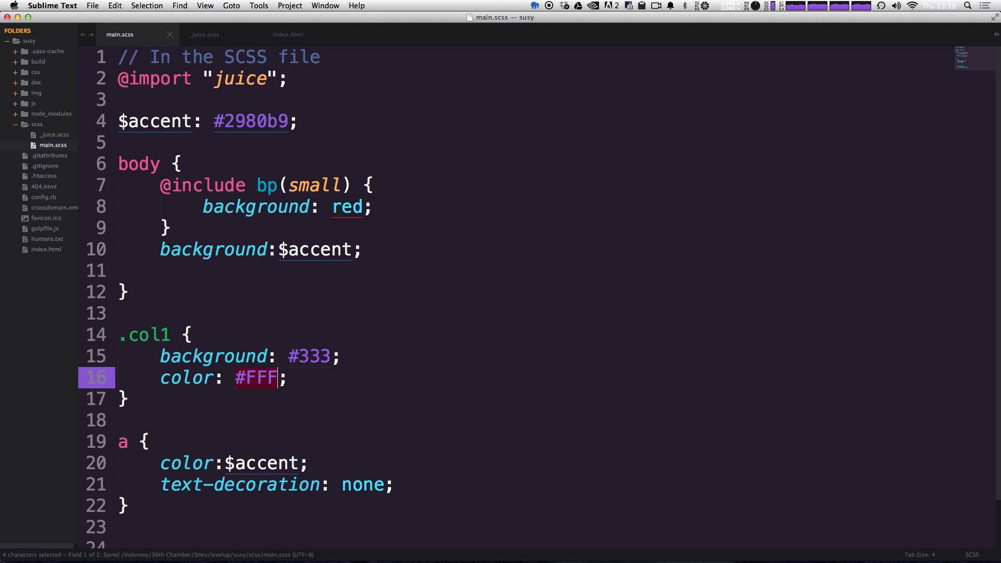
key("cmd+tab")
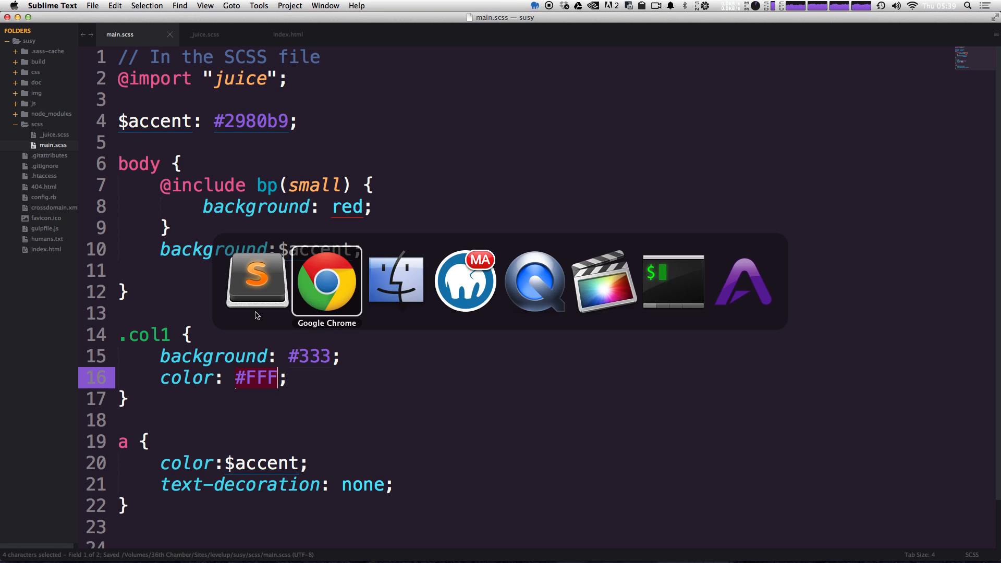
- Give .col1 margin 40px auto, width 80% and padding 20px
left_click(327, 282)
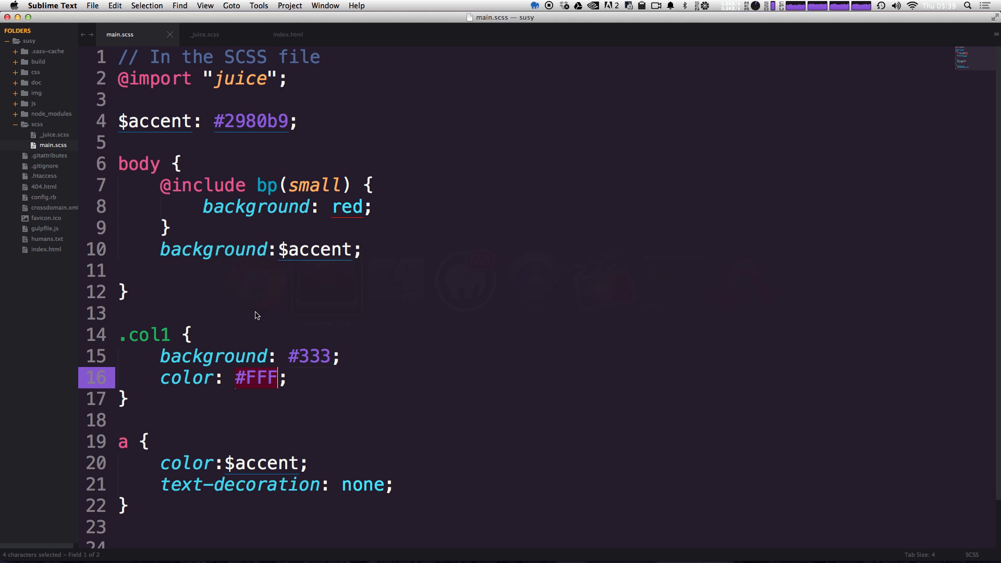
type("margin: 40px;")
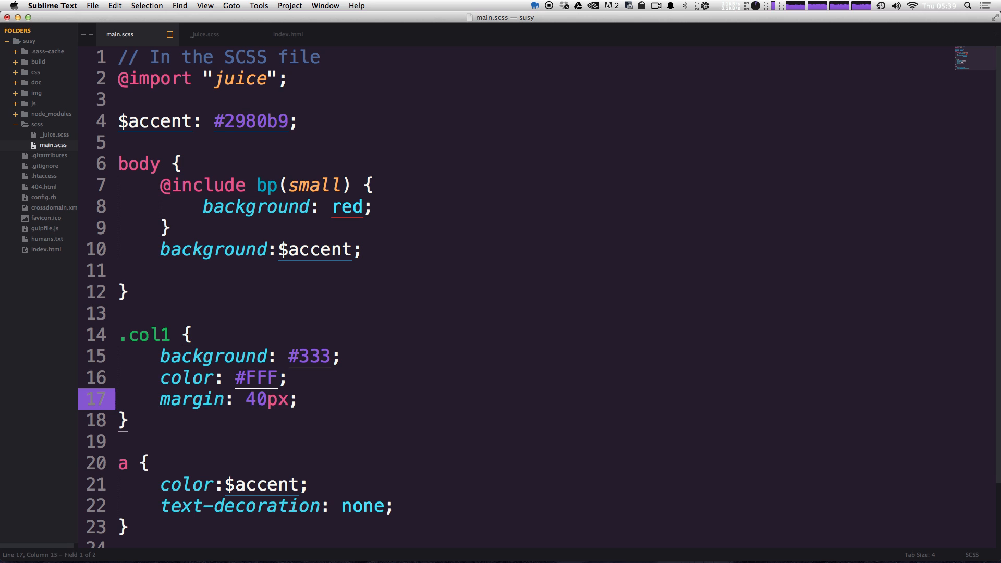
type("auto")
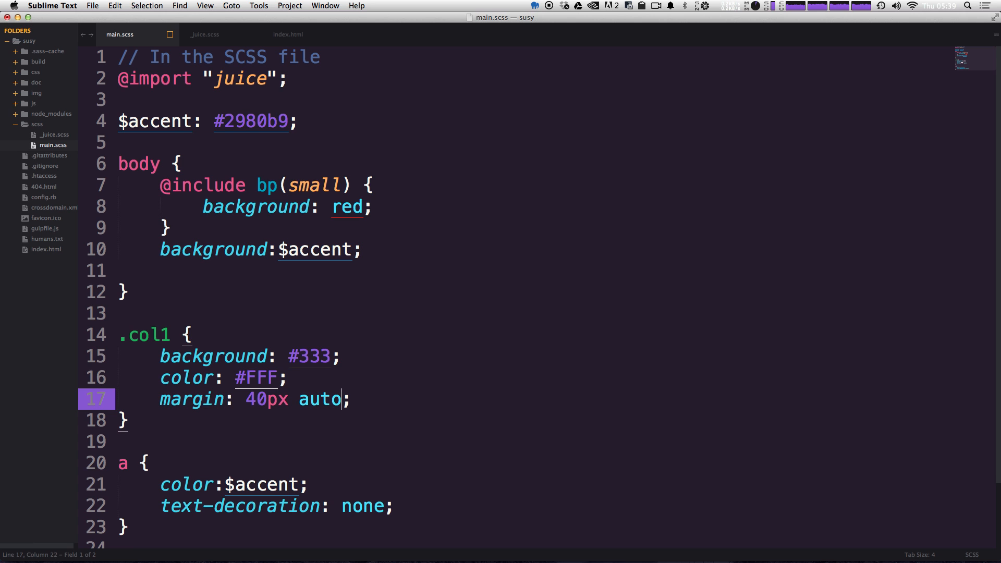
type("width: 80px;")
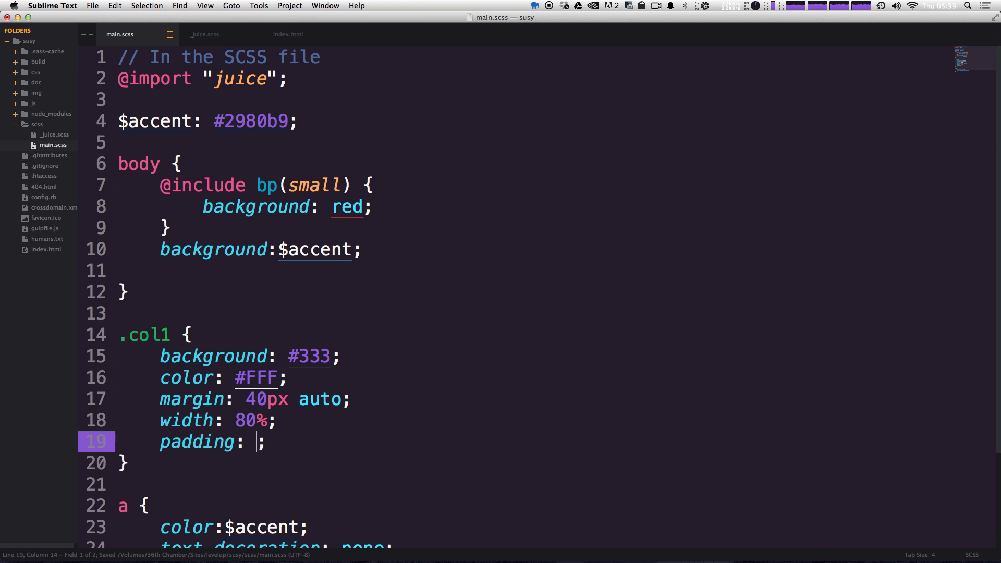
type("20px")
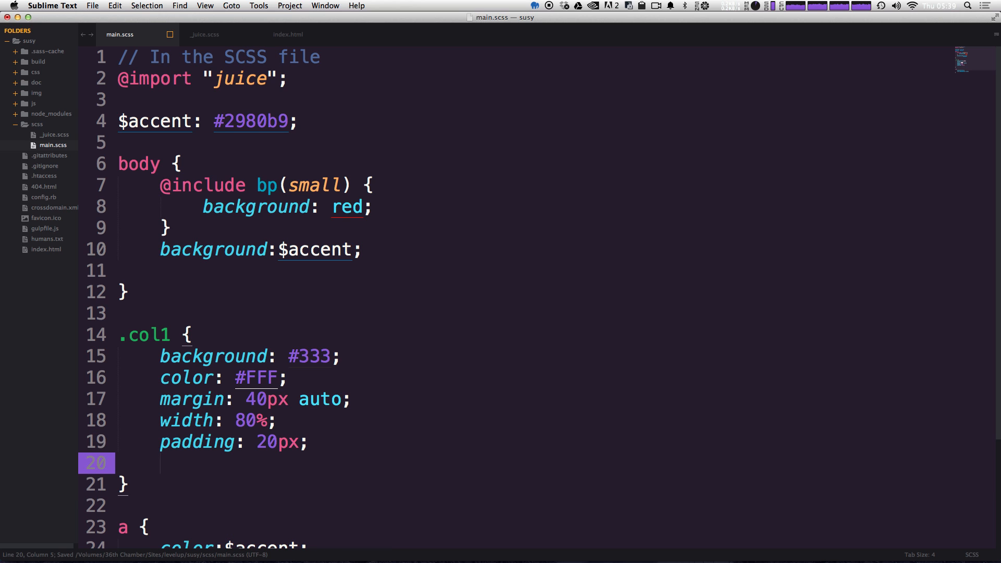
type("@include border-")
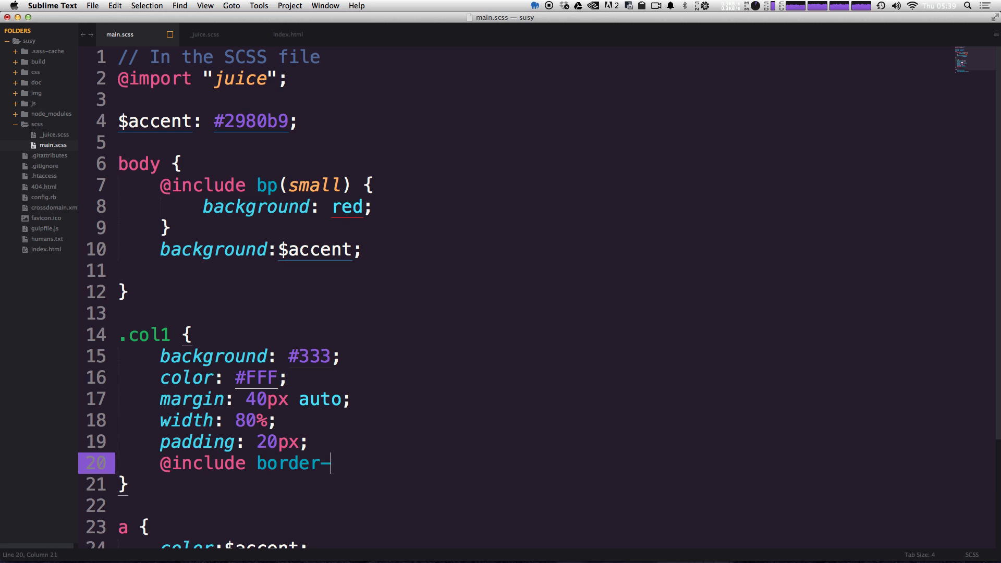
type("top-radi")
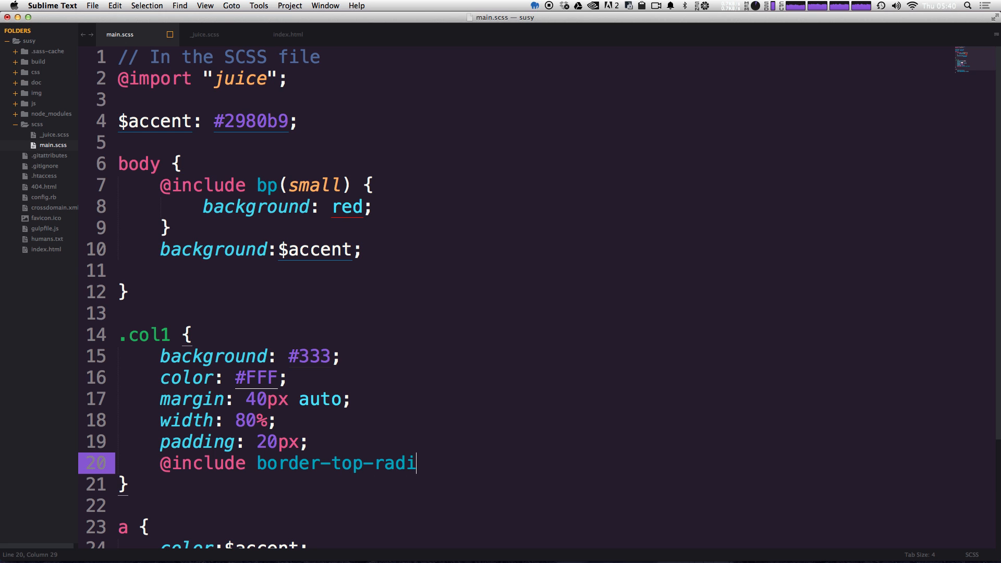
type("us()")
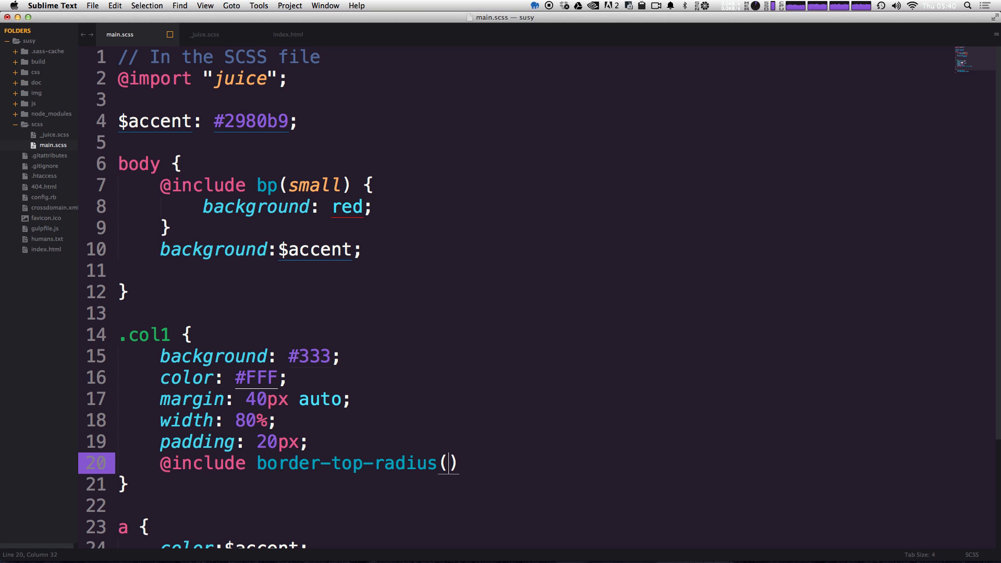
type("10px")
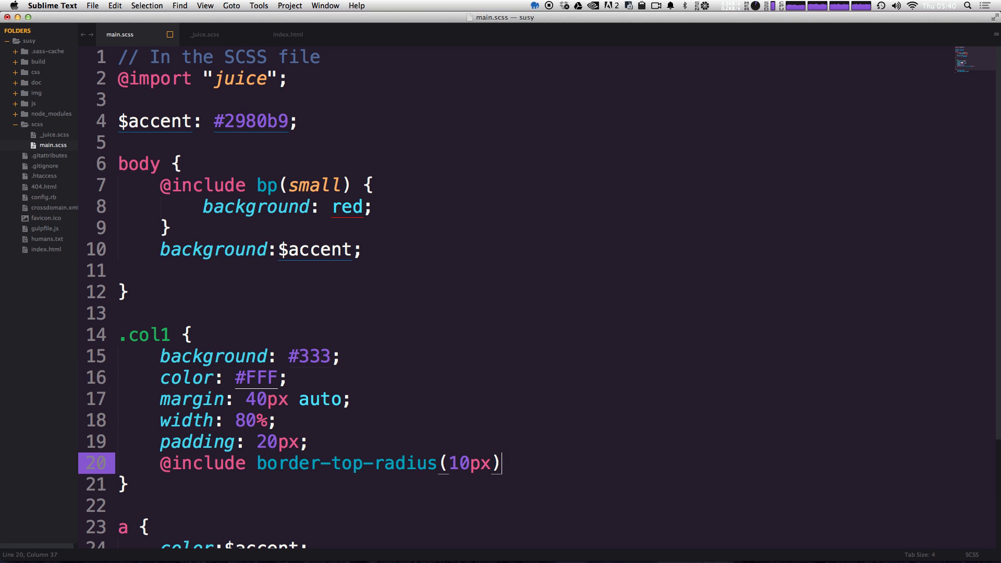
type(";")
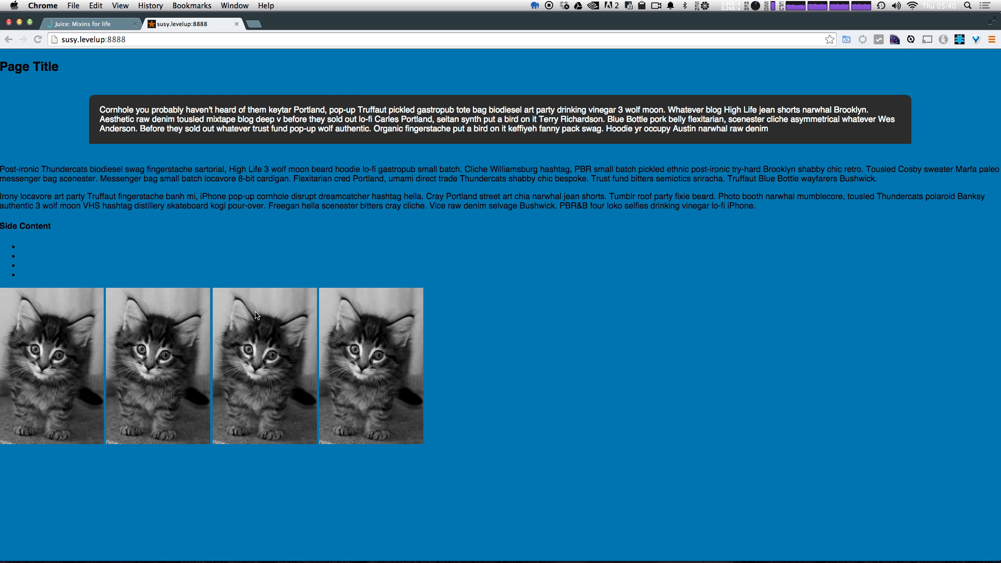
mouse_move(91, 145)
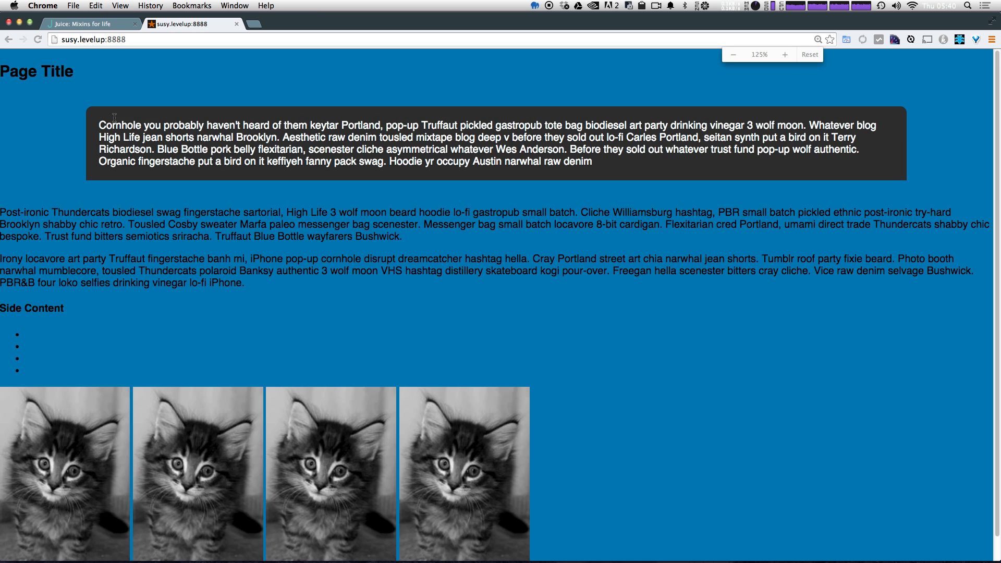
- Switch to the susy.levelup:8888 preview tab to view the rounded dark box
left_click(787, 55)
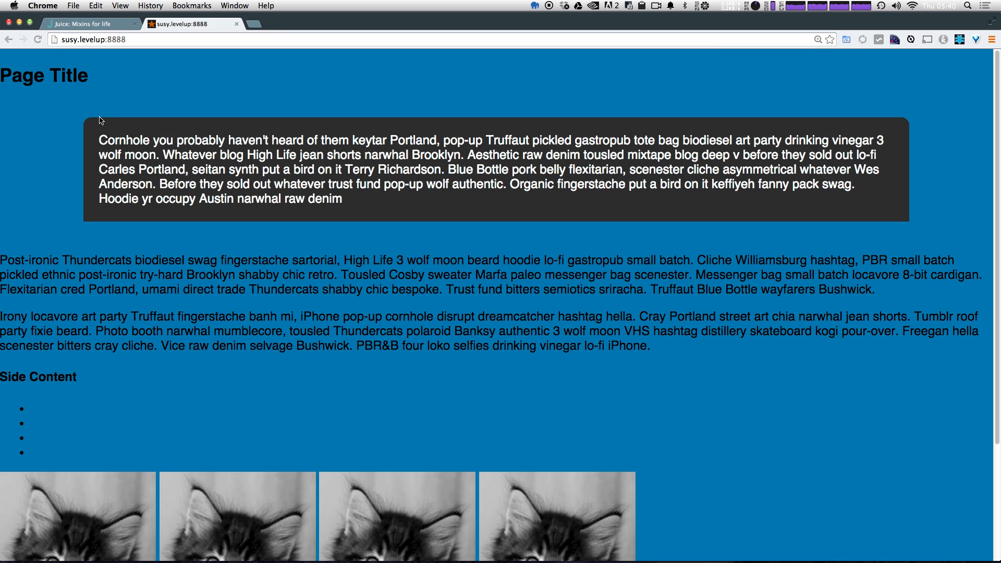
mouse_move(927, 117)
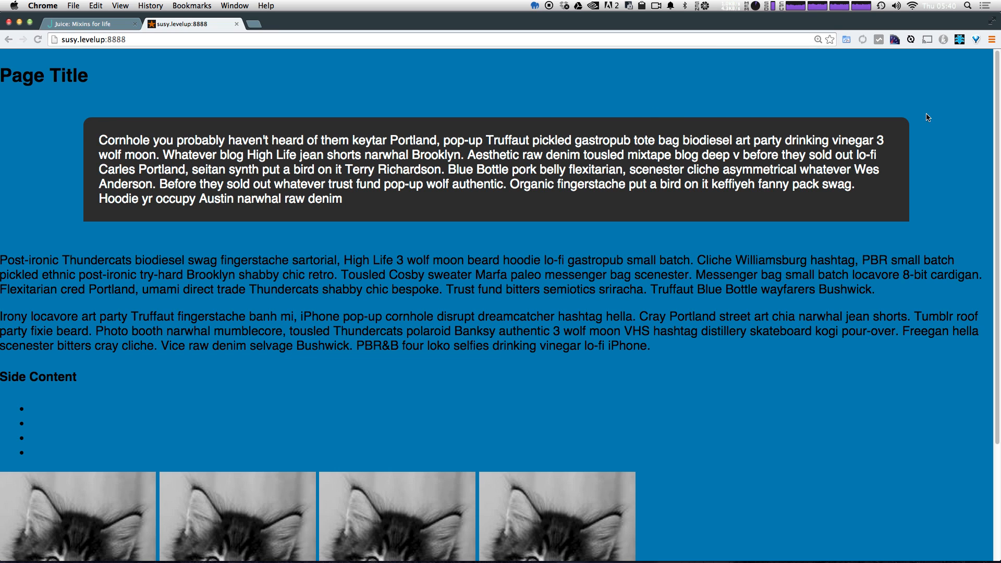
mouse_move(924, 138)
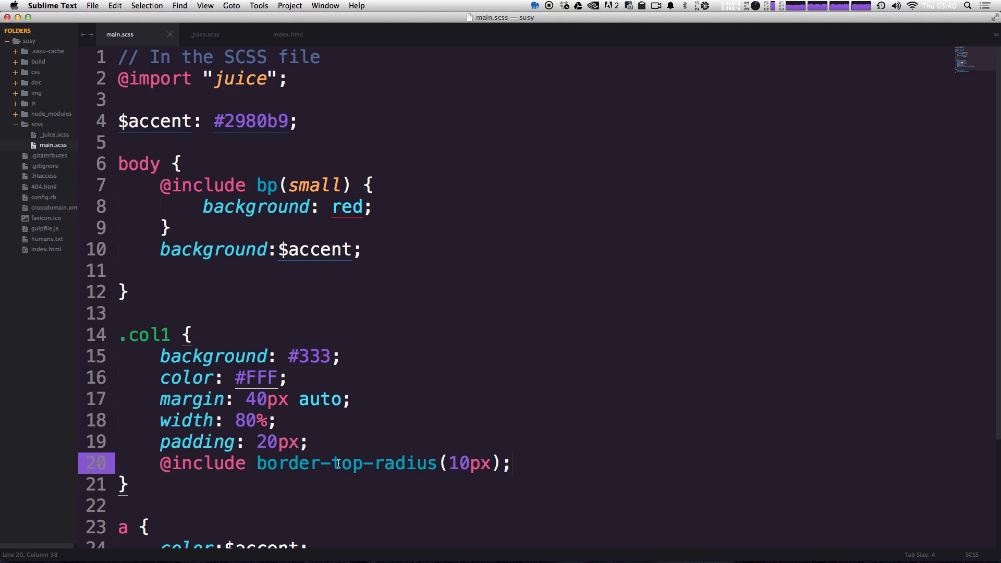
- Try border-bottom-radius on .col1, then change the include to border-right-radius
type("botto")
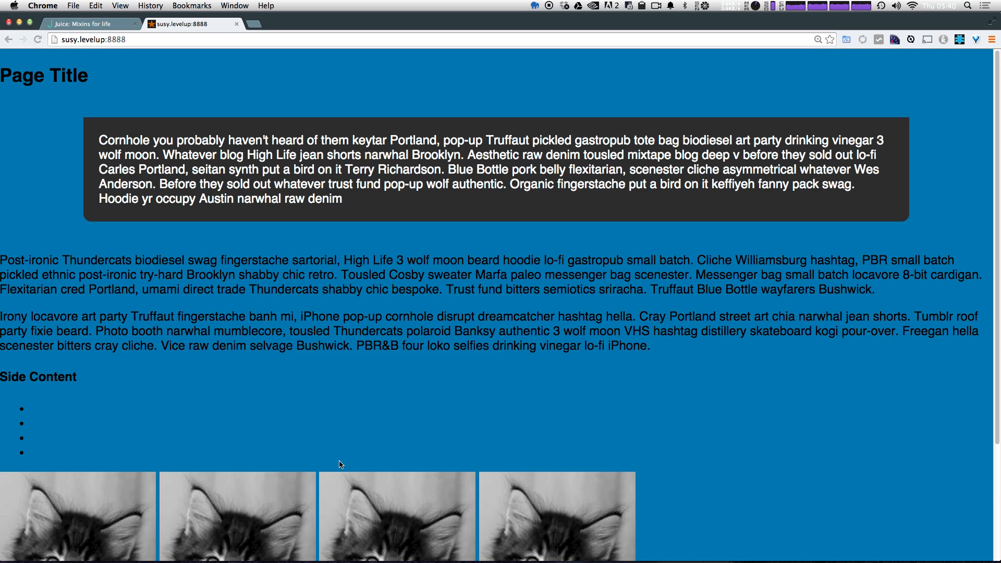
key("cmd+tab")
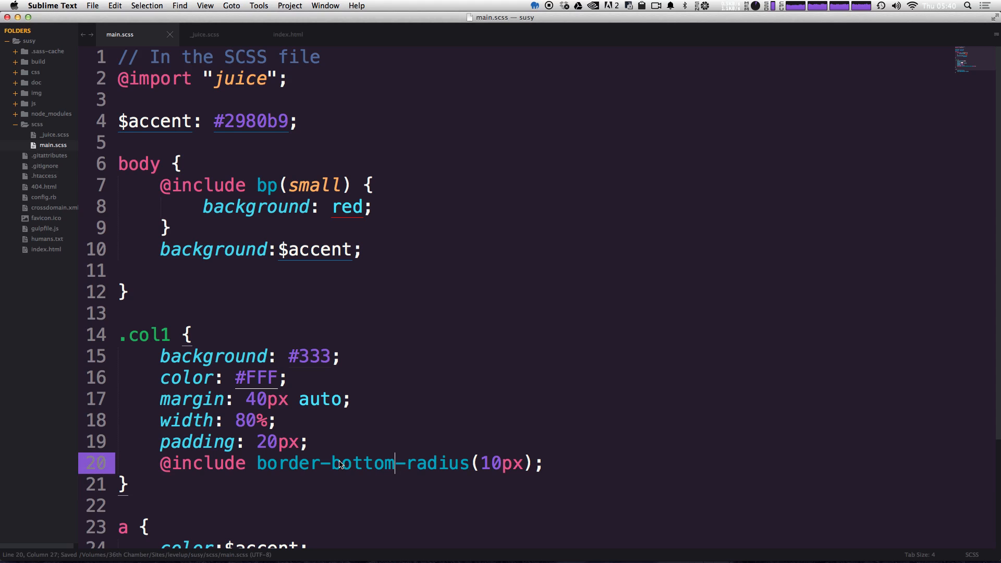
key("backspace")
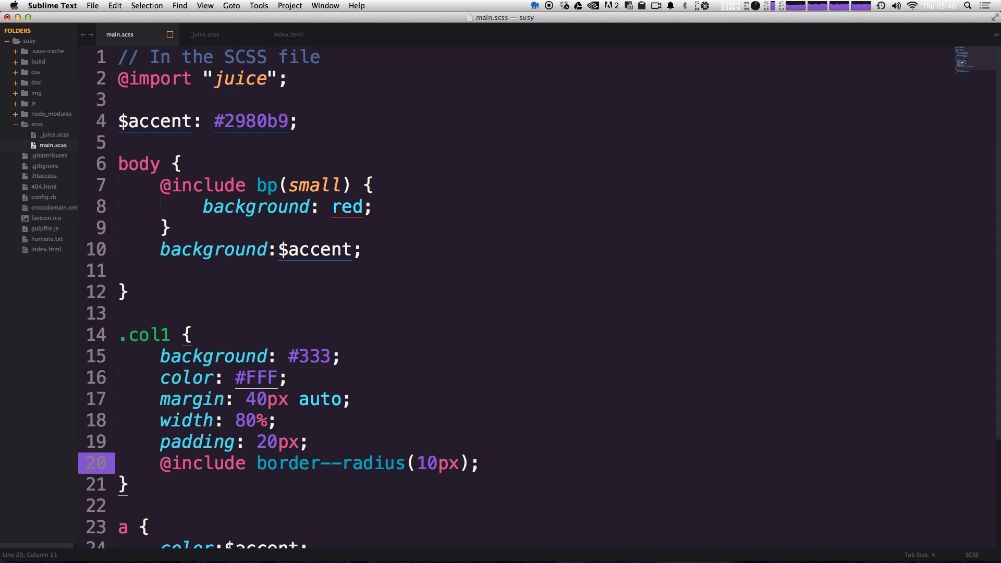
type("righ")
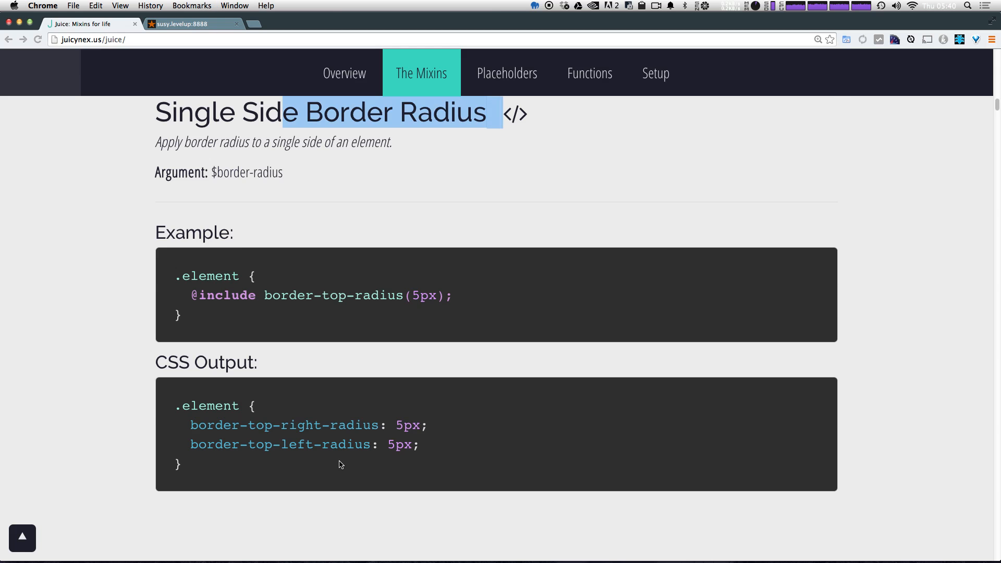
- Scroll the Juice docs to the Single Transform section and its rotate(45deg) example
scroll("down", 3)
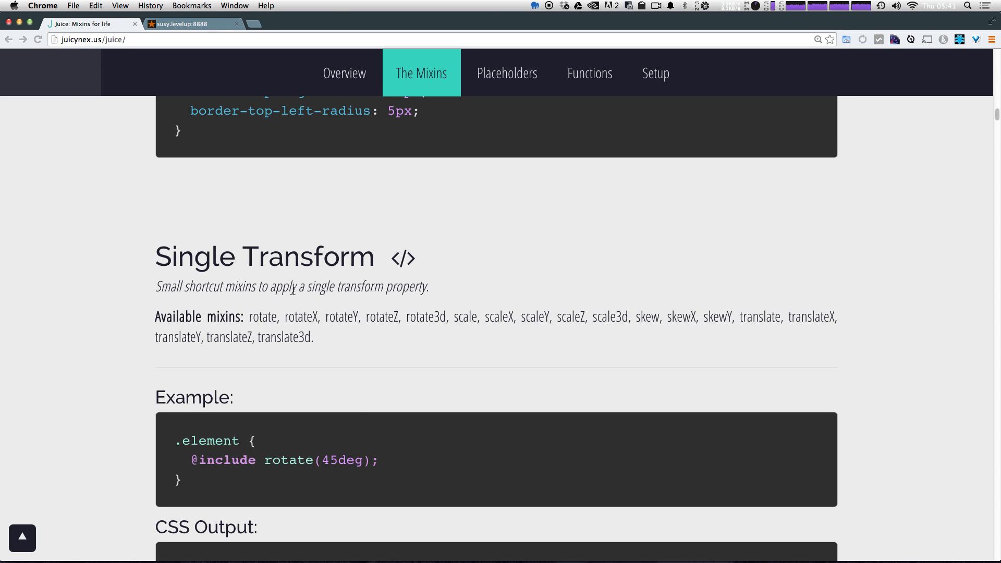
mouse_move(264, 266)
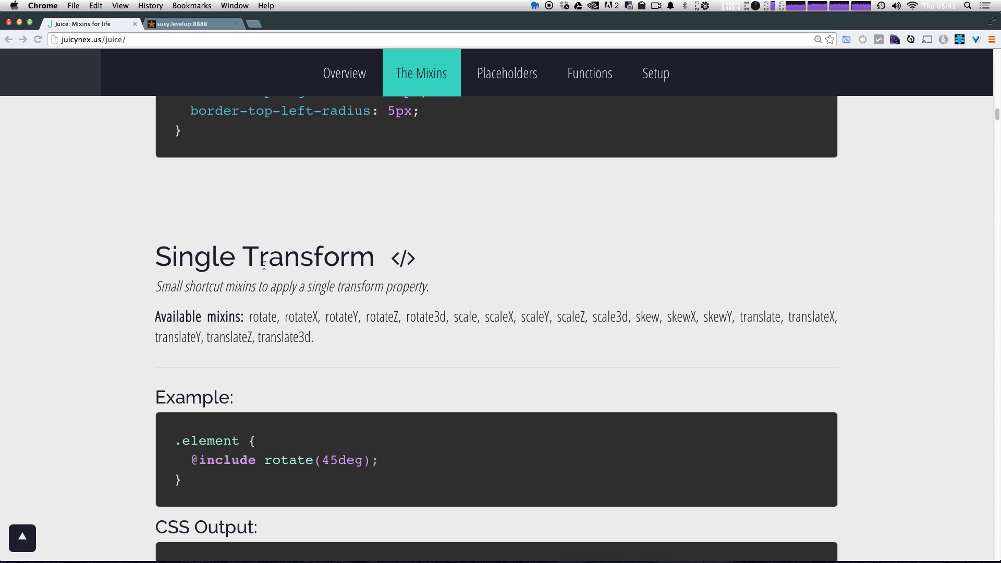
double_click(316, 256)
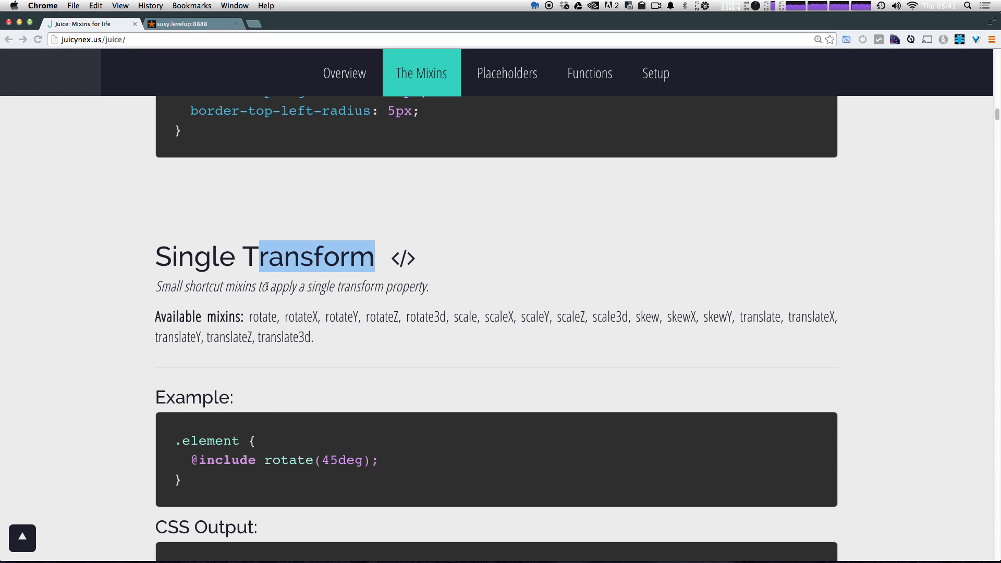
scroll("down", 3)
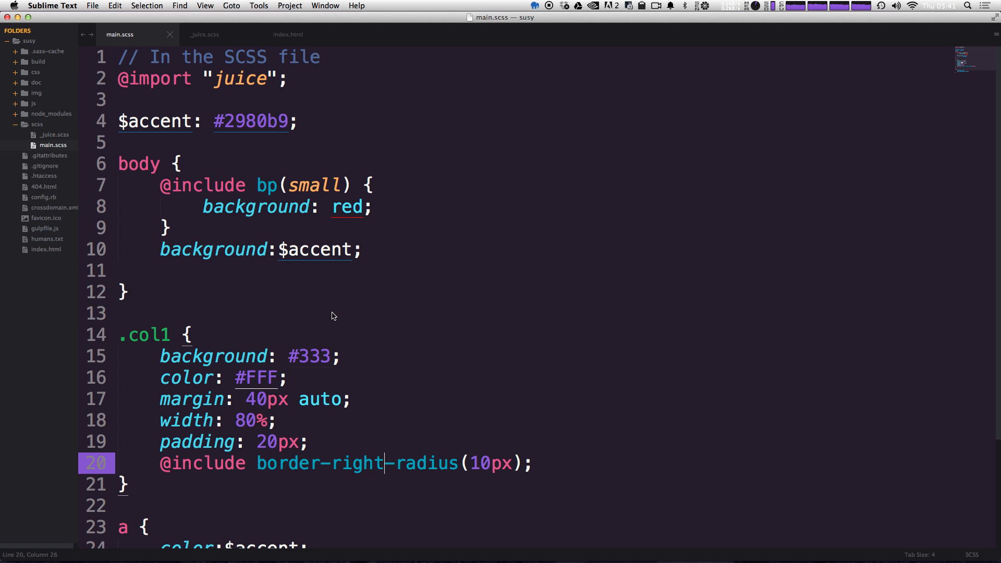
key("Enter")
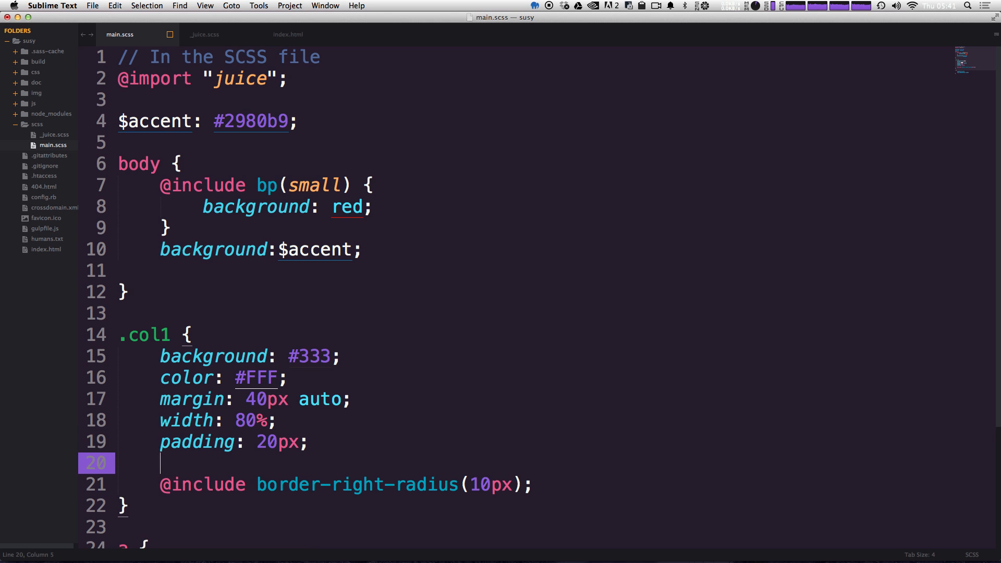
type("@include rot")
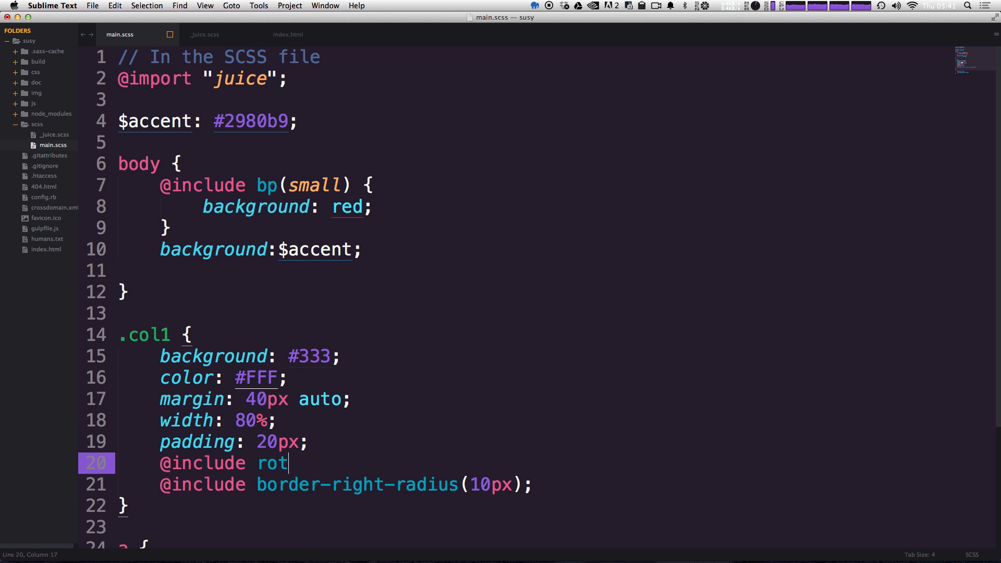
type("ate(45)")
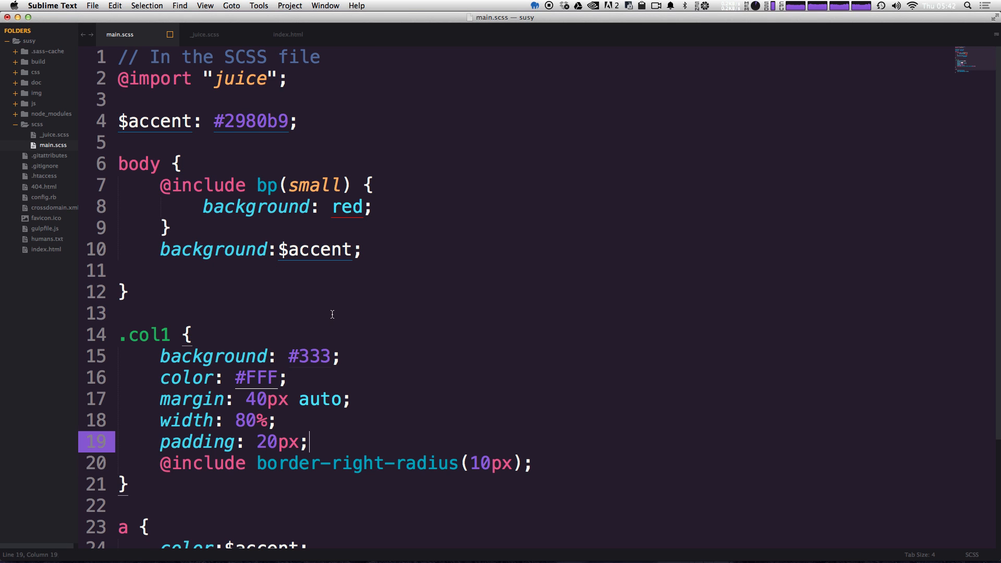
key("cmd+s")
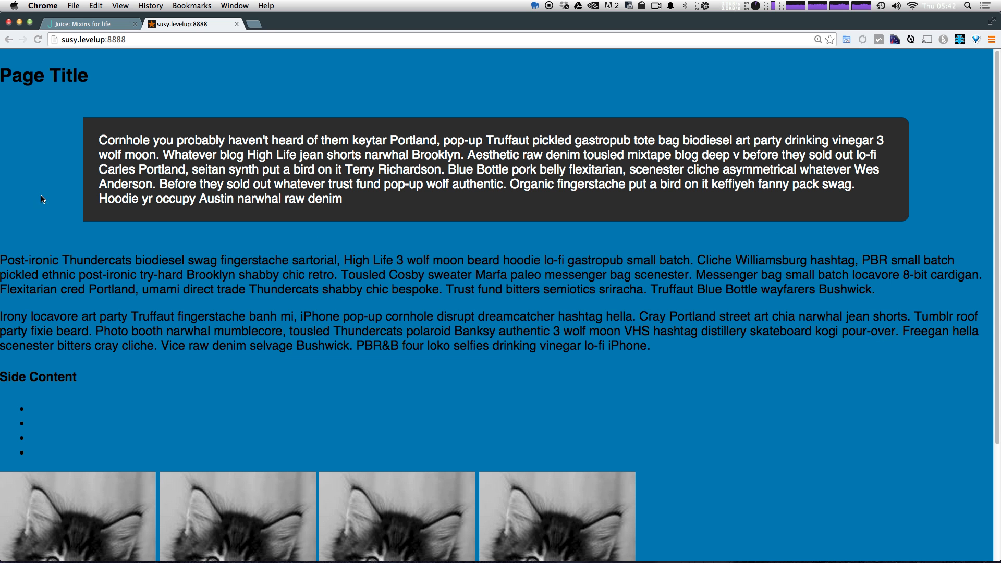
- Return to the Juice docs and scroll down to the Placeholder Color and Sizing mixins
left_click(78, 24)
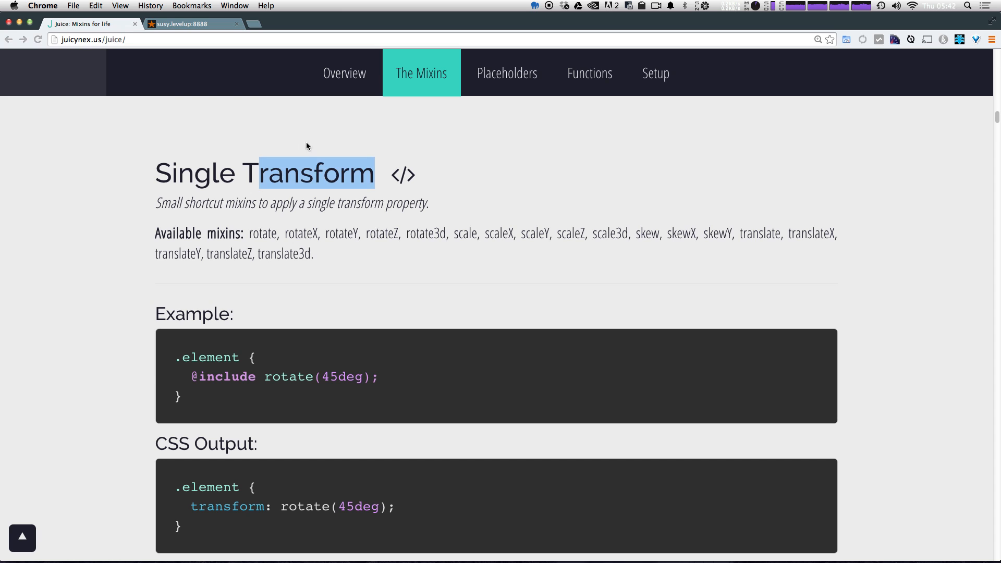
scroll("down", 3)
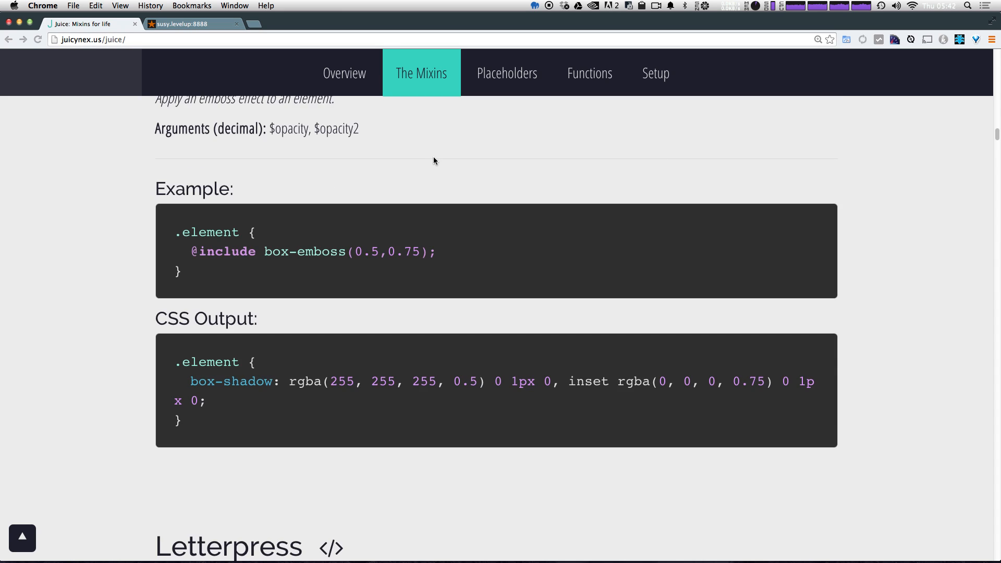
scroll("down", 3)
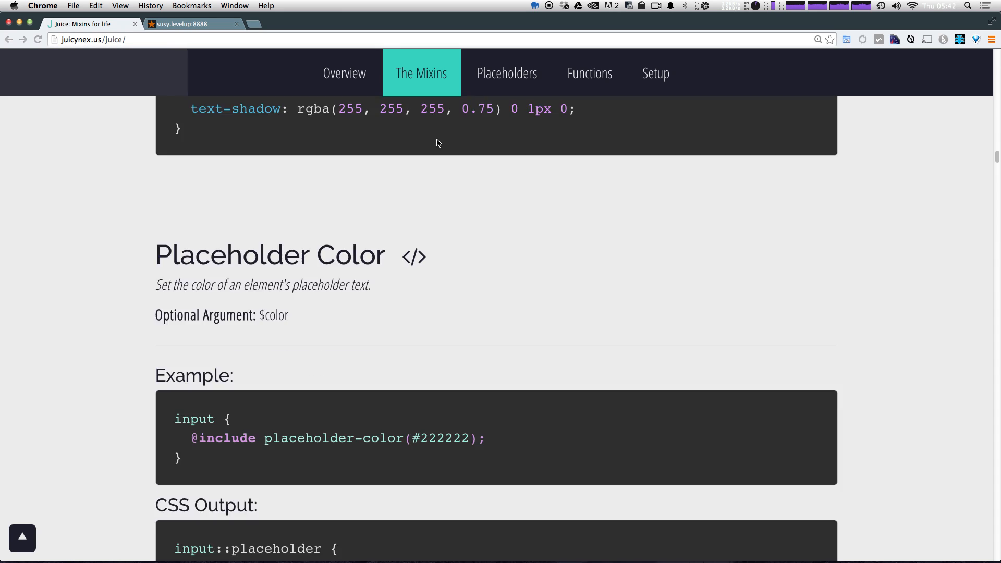
scroll("down", 3)
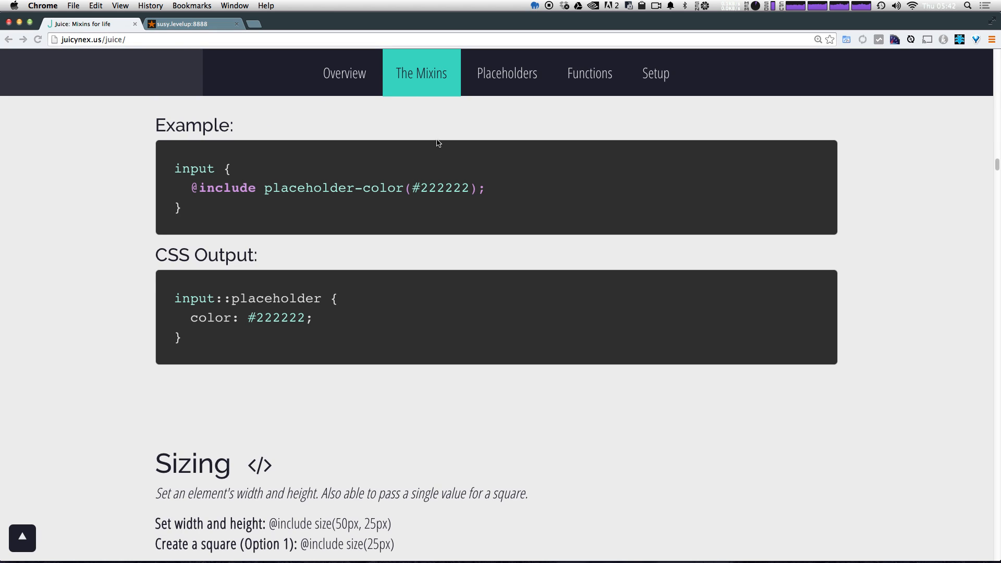